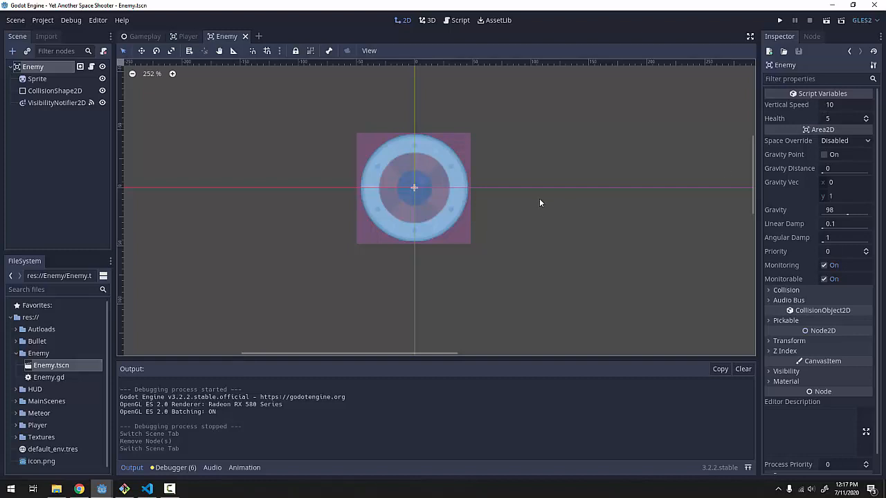
# Step: Create a new inherited scene from the Scene menu, choosing Enemy.tscn as its base
pyautogui.click(15, 19)
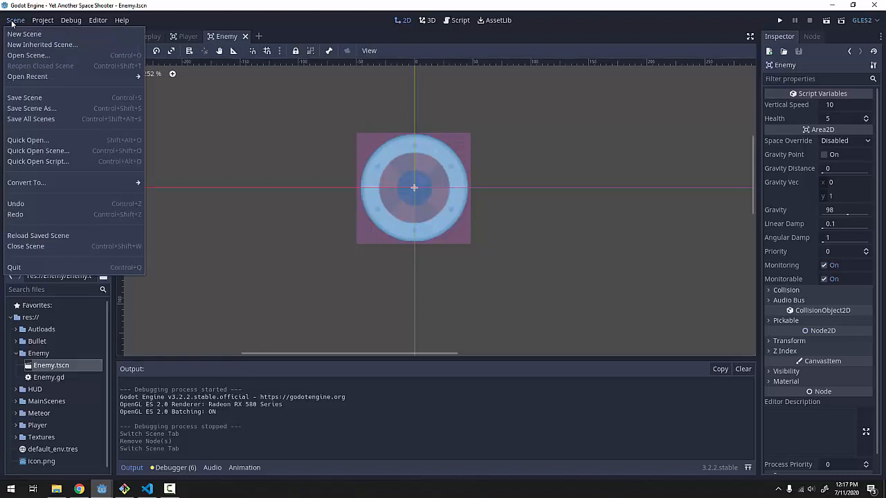
pyautogui.moveTo(42, 44)
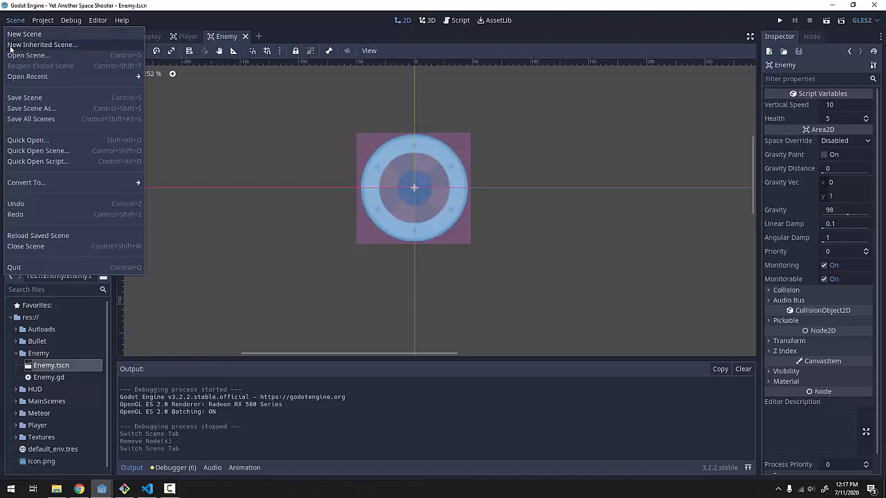
pyautogui.click(42, 44)
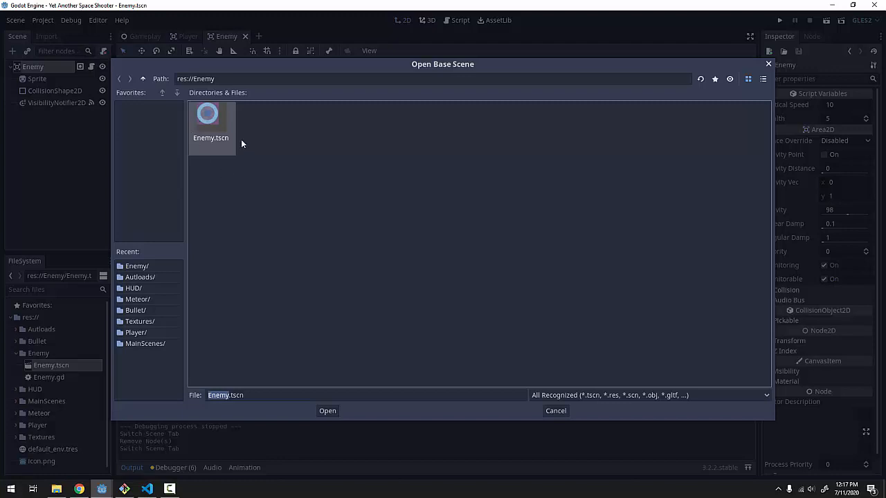
pyautogui.moveTo(213, 129)
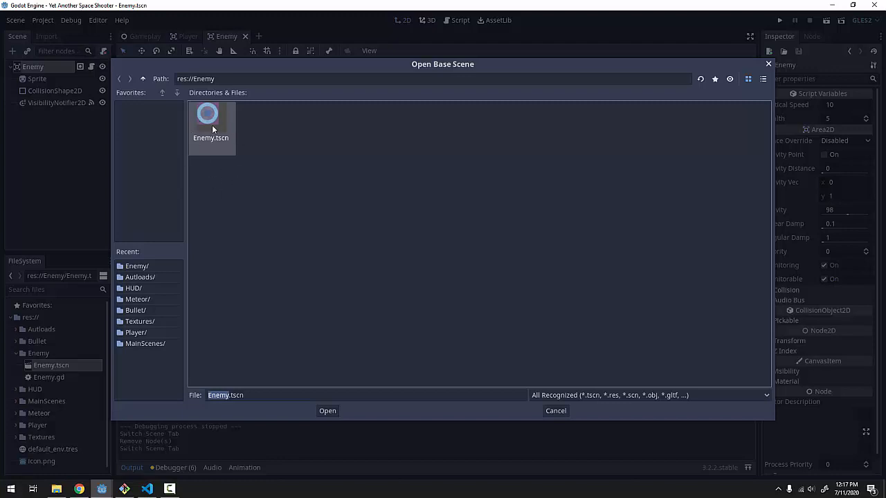
pyautogui.moveTo(214, 131)
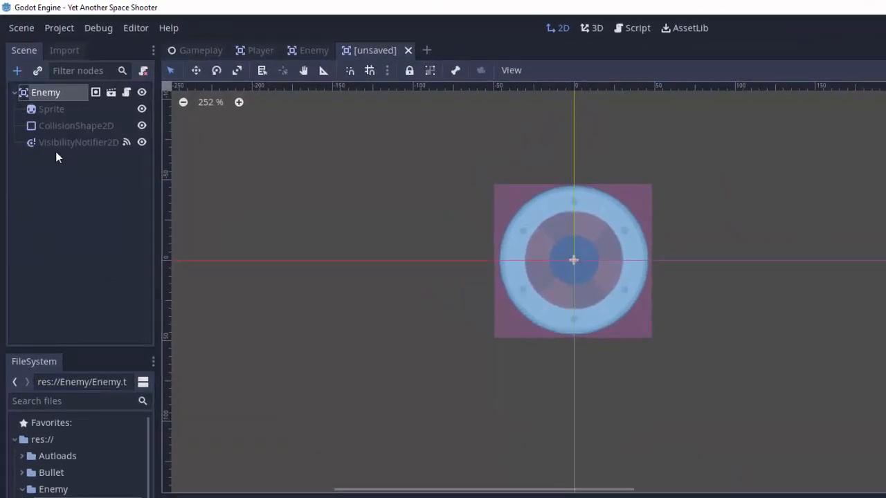
# Step: Rename the inherited scene's root node to FastEnemy
pyautogui.click(45, 92)
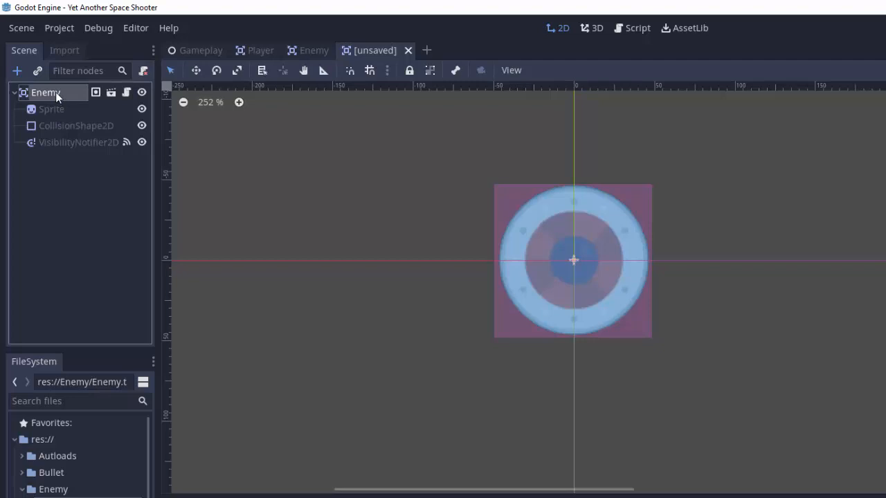
pyautogui.write('Fast')
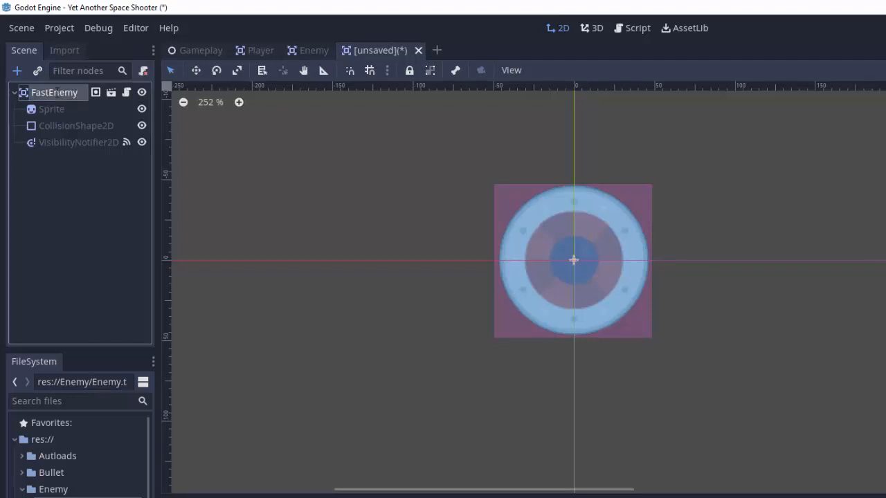
pyautogui.moveTo(379, 83)
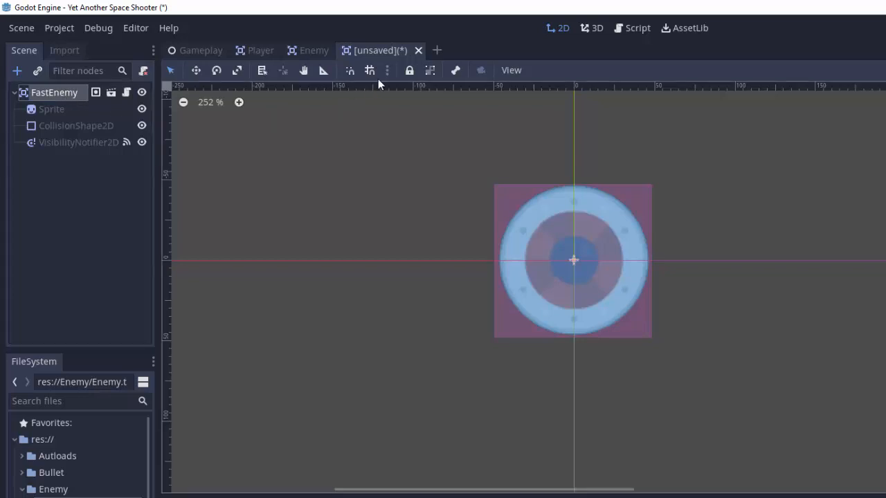
pyautogui.moveTo(378, 359)
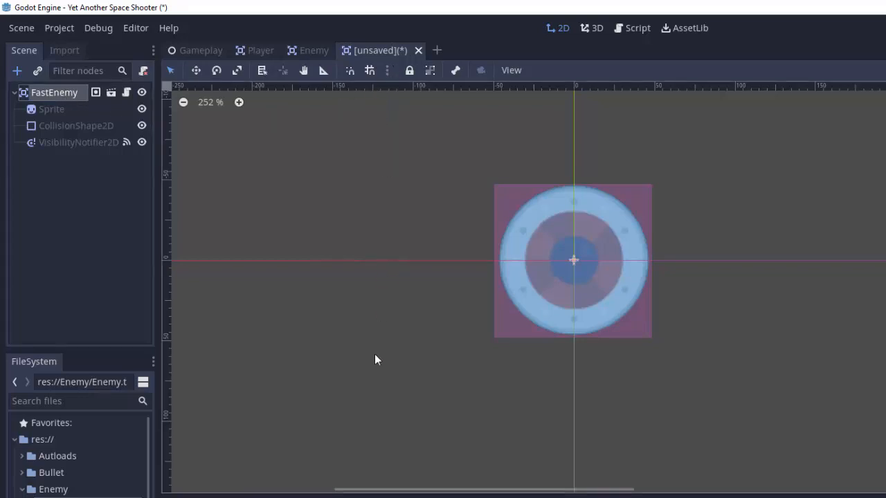
pyautogui.moveTo(88, 215)
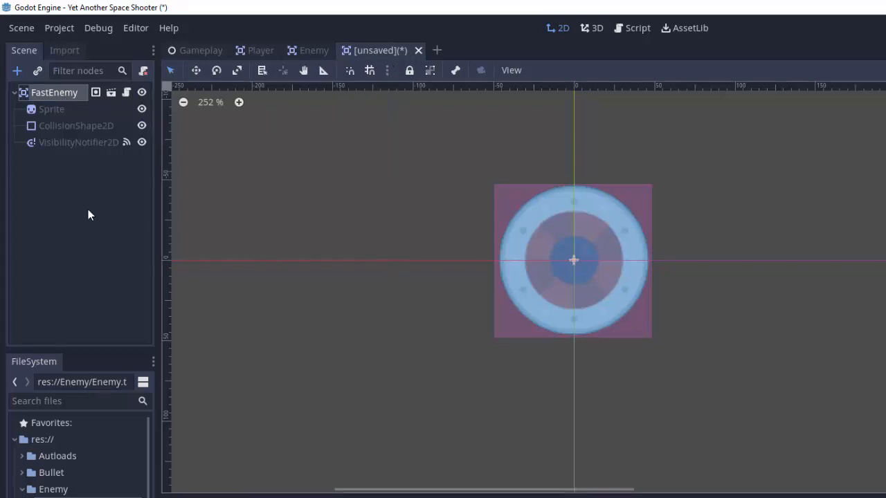
pyautogui.moveTo(321, 93)
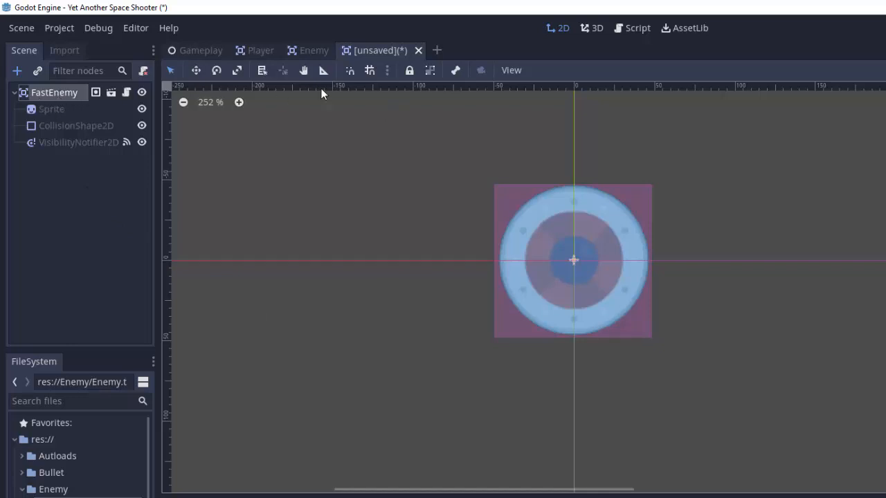
pyautogui.moveTo(314, 50)
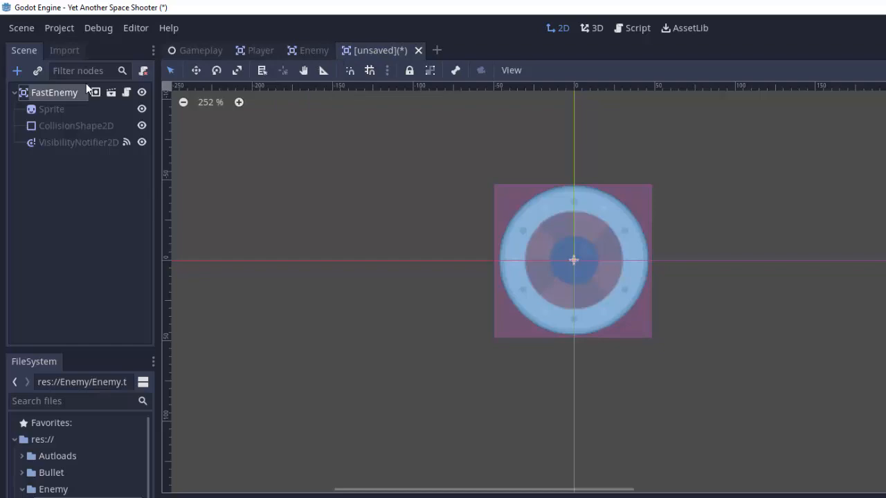
pyautogui.moveTo(438, 200)
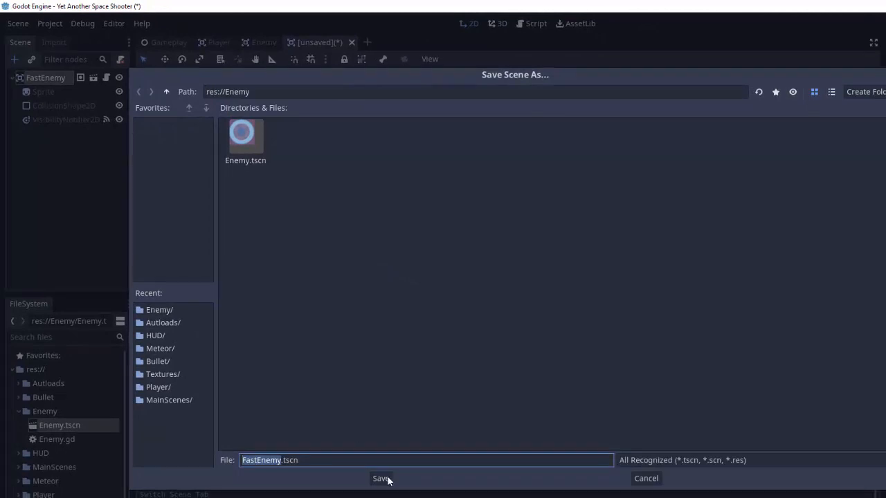
# Step: Save as FastEnemy.tscn, dismiss the inherited-node alert, and switch between the Enemy and FastEnemy tabs
pyautogui.click(381, 478)
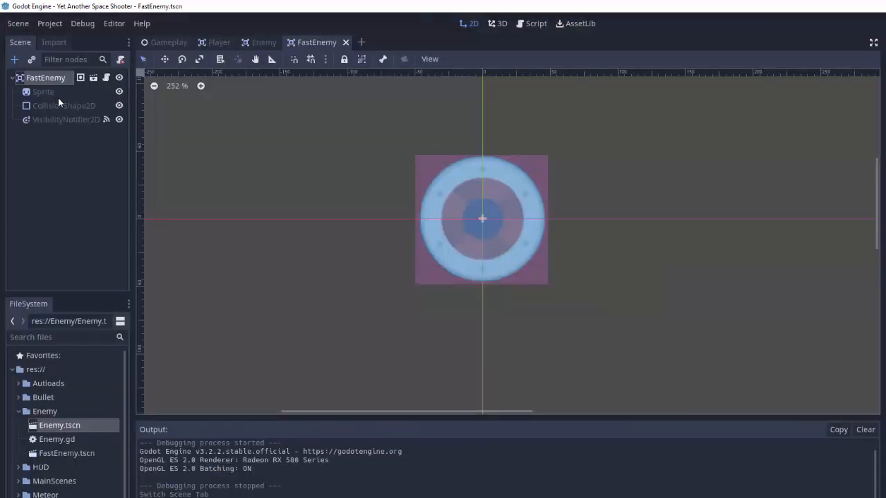
pyautogui.click(43, 92)
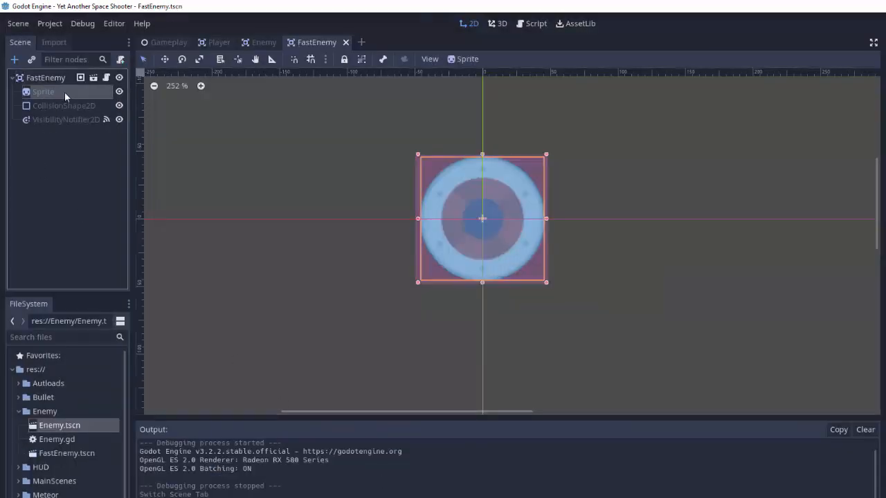
pyautogui.click(66, 119)
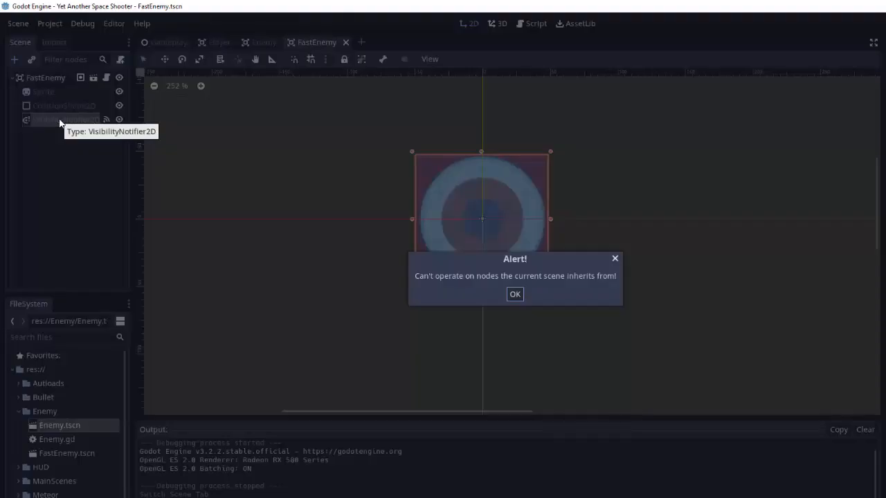
pyautogui.click(515, 294)
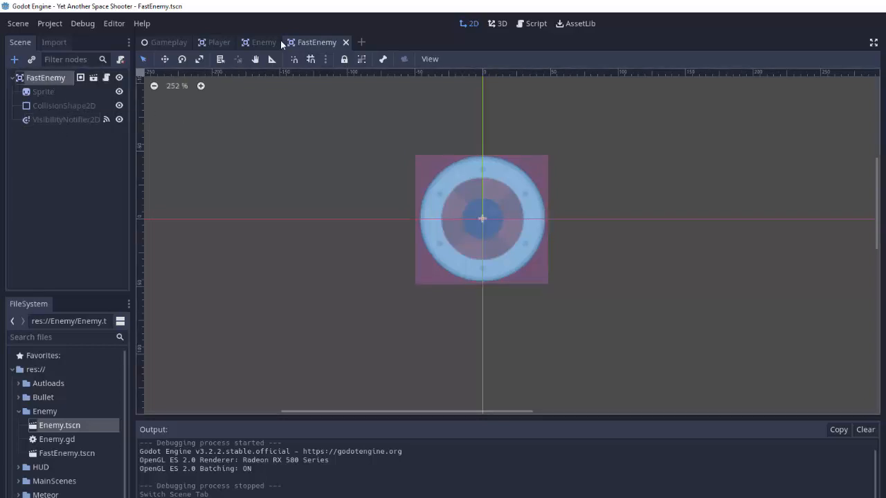
pyautogui.click(263, 42)
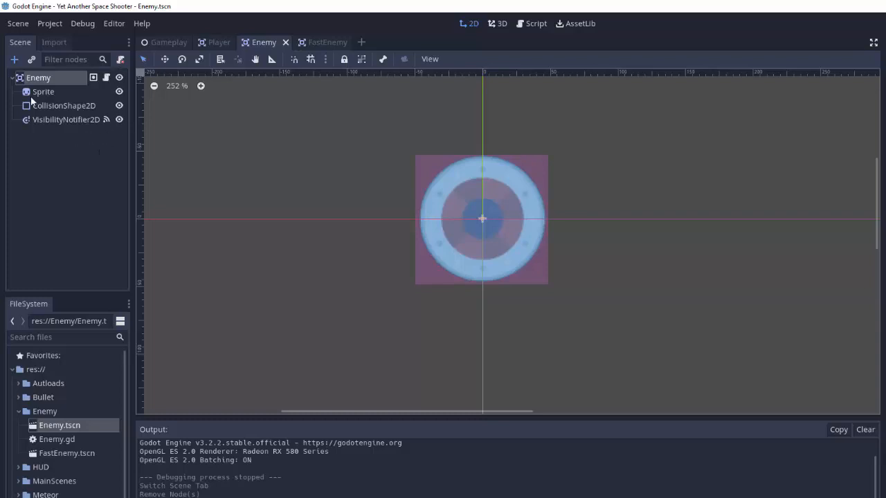
pyautogui.click(317, 43)
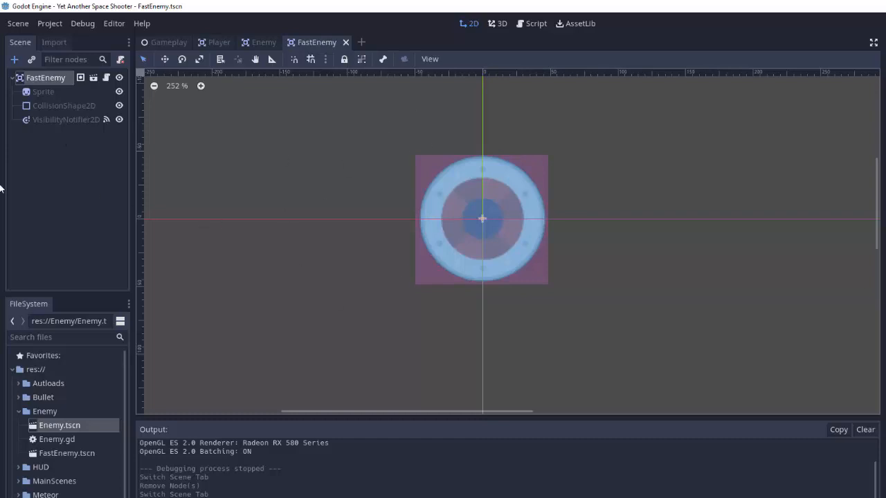
# Step: Scale FastEnemy's sprite to 0.75 and shrink its collision circle radius to match
pyautogui.click(43, 91)
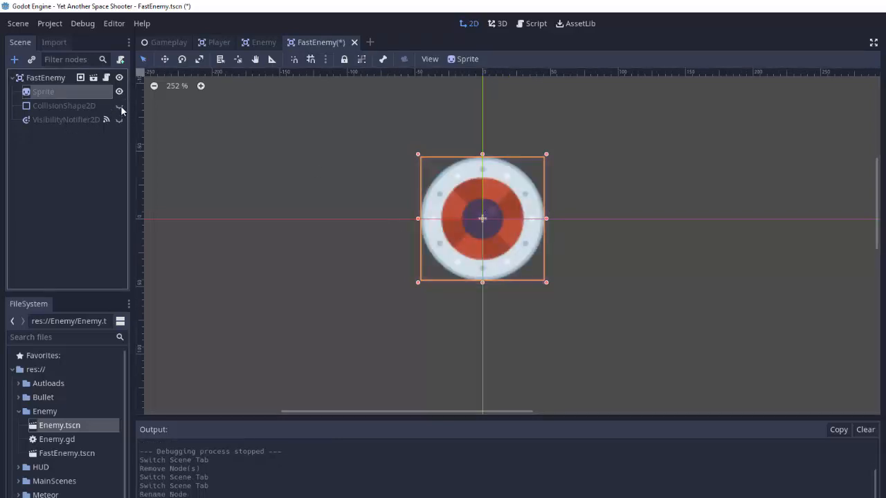
pyautogui.moveTo(107, 119)
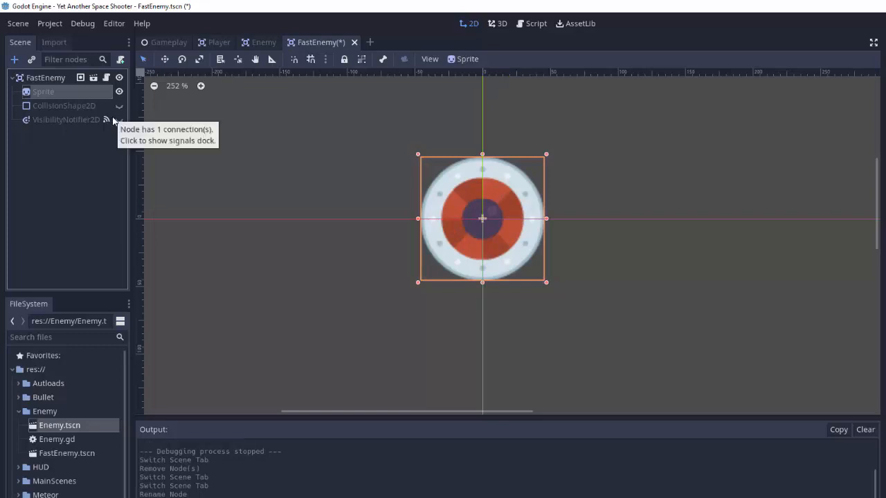
pyautogui.moveTo(198, 137)
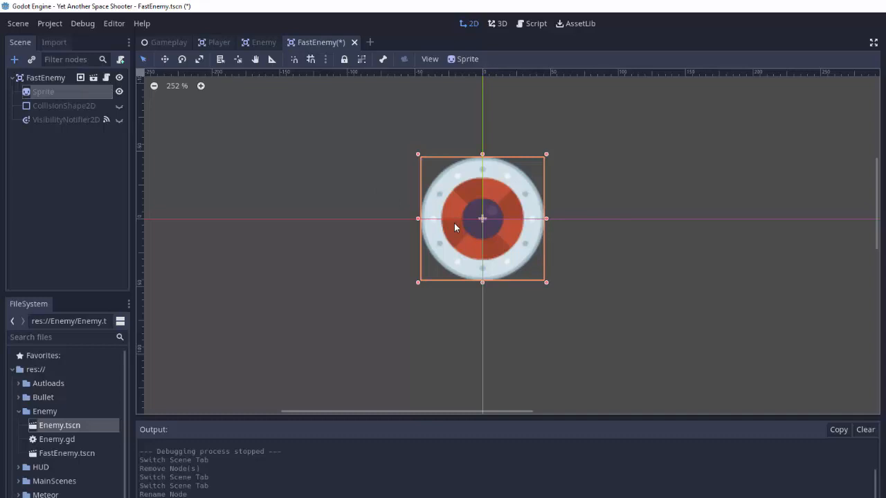
pyautogui.moveTo(488, 225)
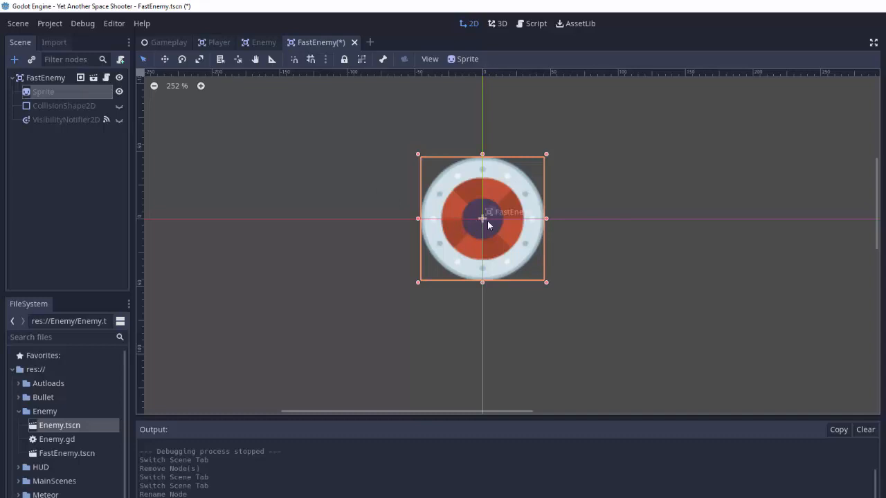
pyautogui.moveTo(557, 243)
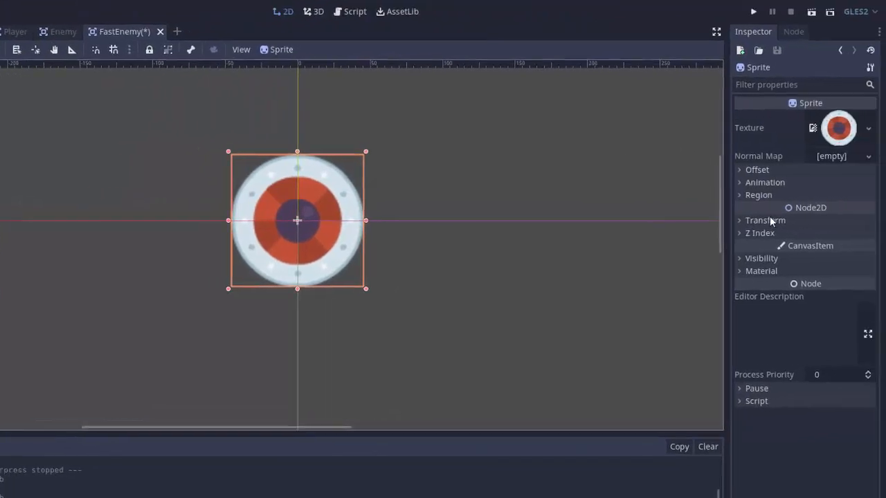
pyautogui.click(764, 220)
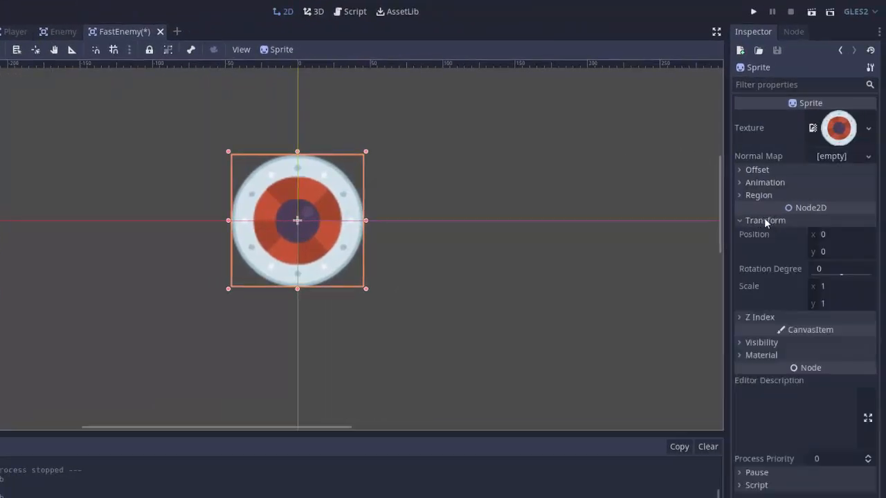
pyautogui.write('0.5')
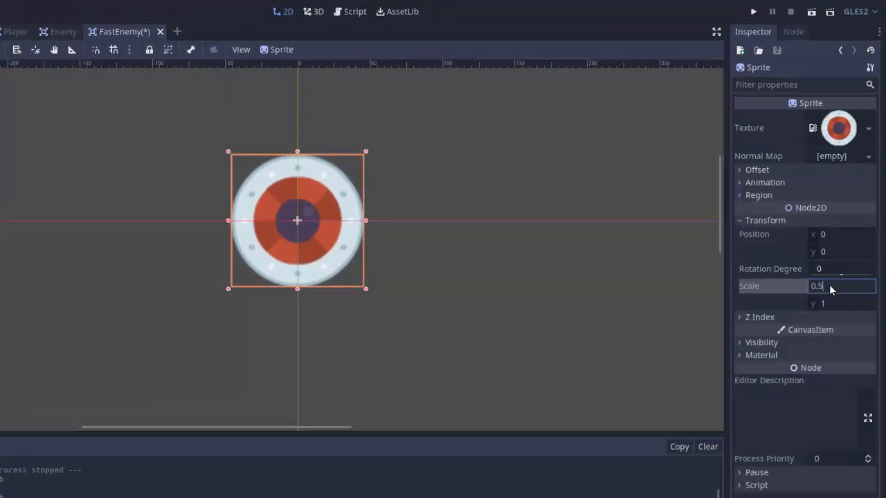
pyautogui.write('0.75')
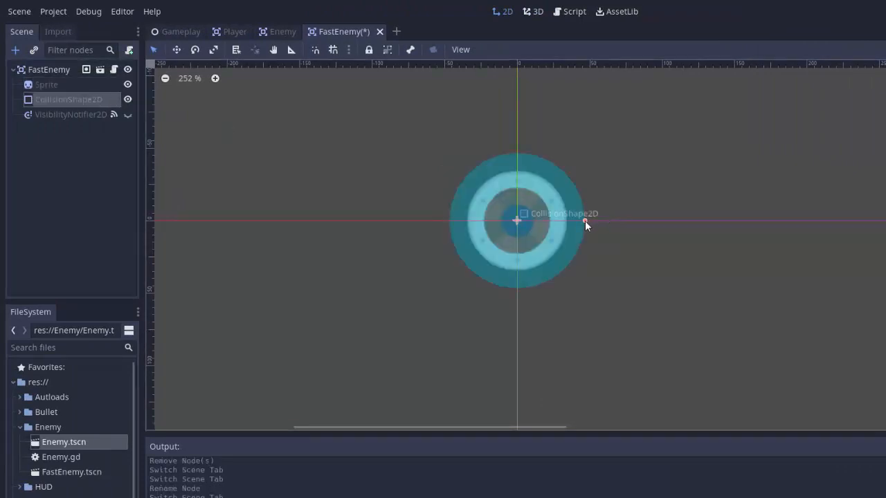
pyautogui.moveTo(586, 222); pyautogui.dragTo(569, 222)
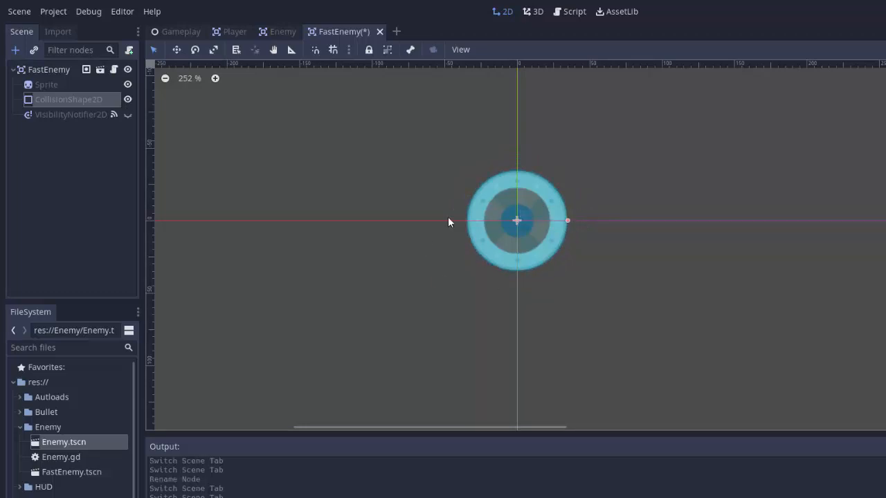
pyautogui.click(72, 114)
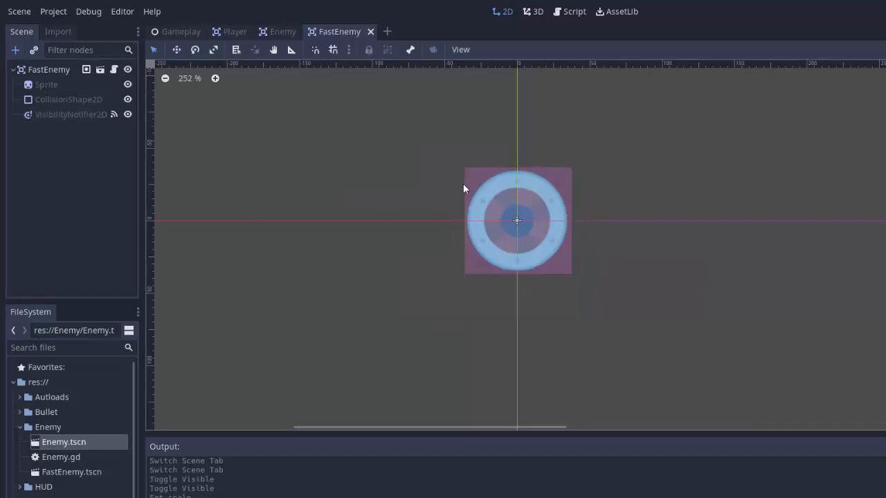
# Step: Set FastEnemy's Health to 20 and Vertical Speed to 50, then launch the game
pyautogui.click(48, 70)
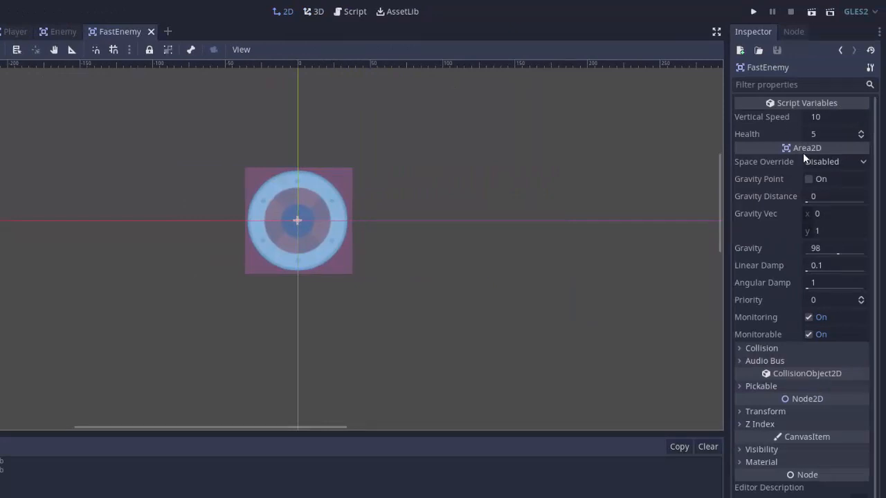
pyautogui.moveTo(824, 124)
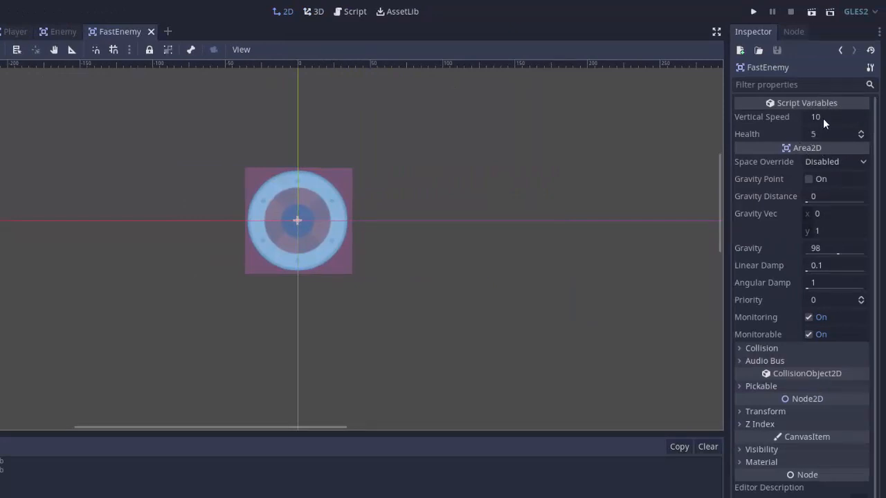
pyautogui.click(834, 134)
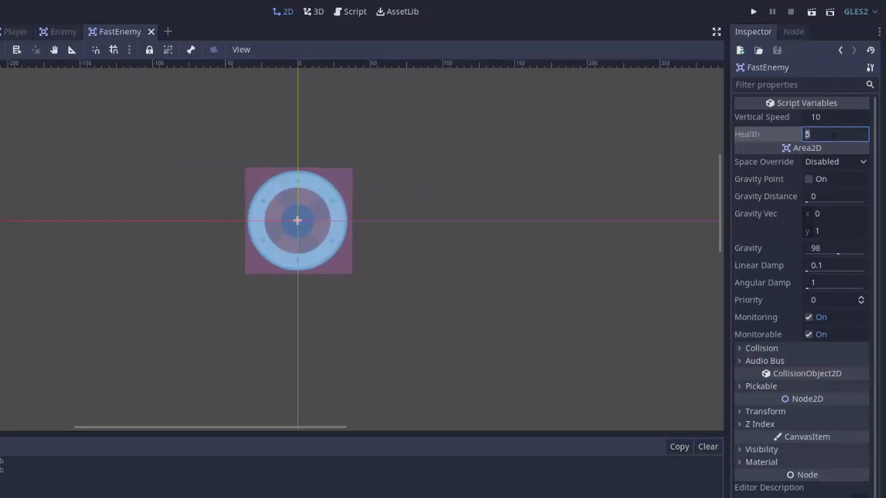
pyautogui.write('20')
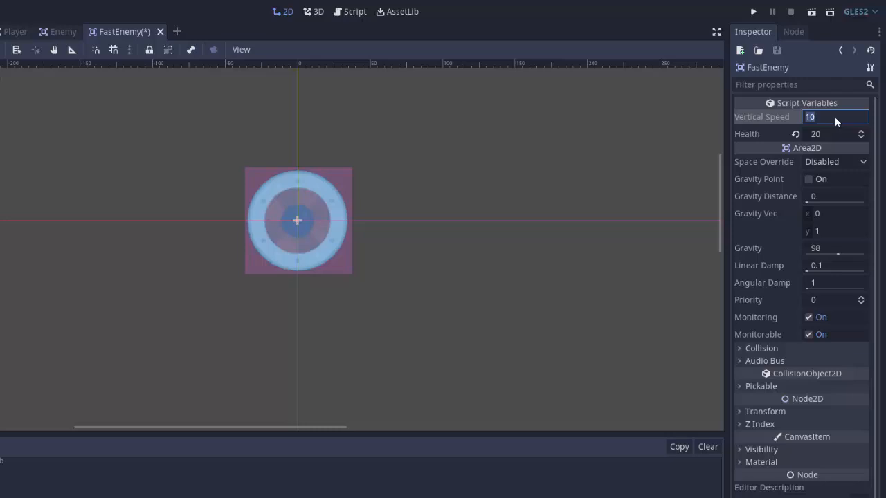
pyautogui.write('50')
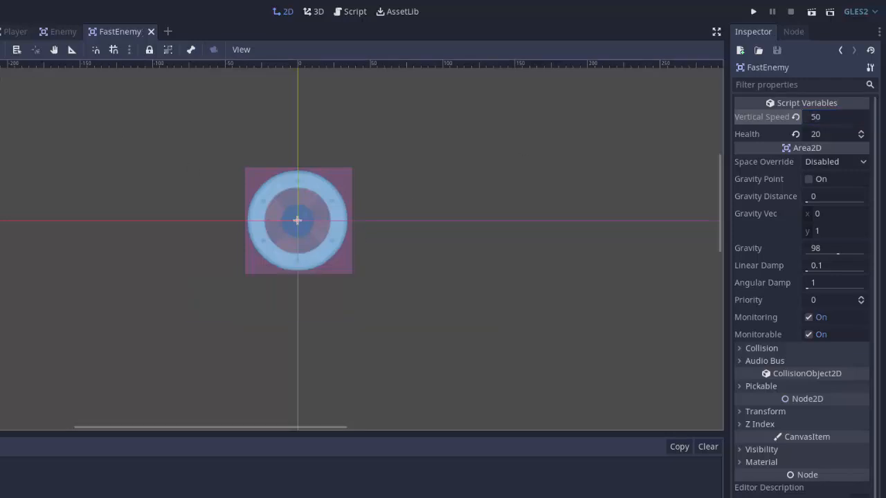
pyautogui.click(180, 31)
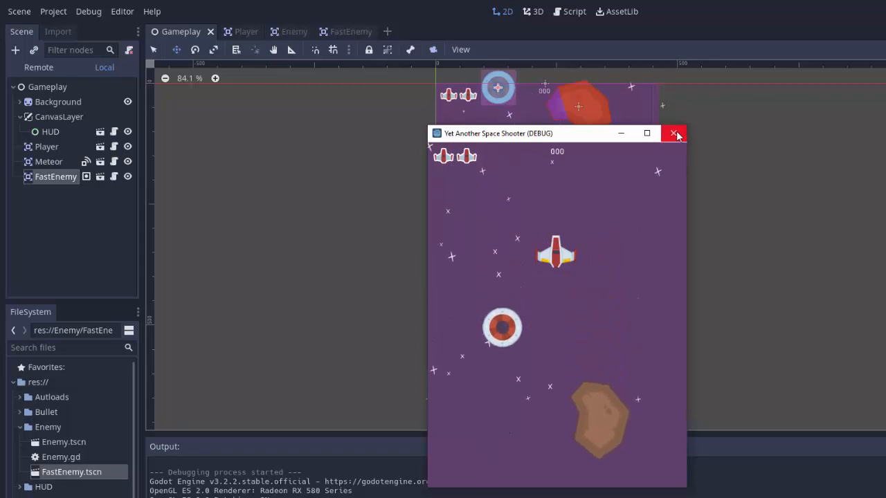
# Step: Watch the fast enemy saucer in the running game, then close the game window
pyautogui.click(674, 133)
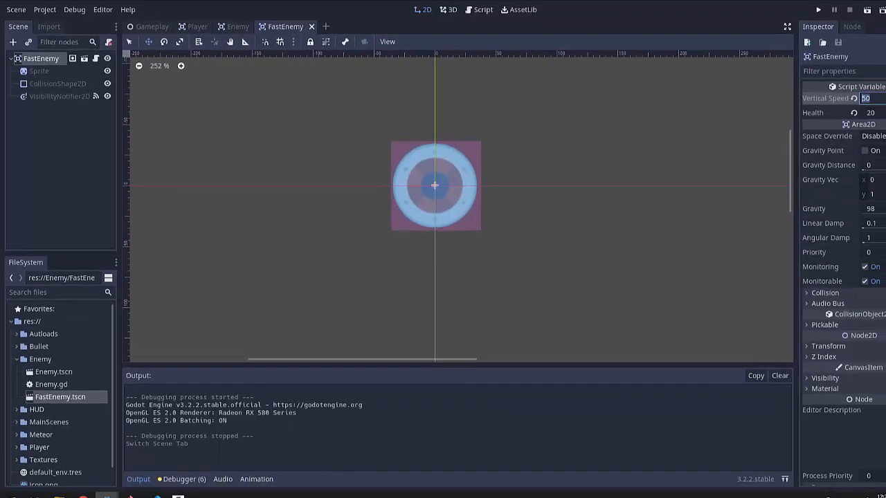
# Step: Change FastEnemy's Vertical Speed to 100 and save the scene
pyautogui.write('100')
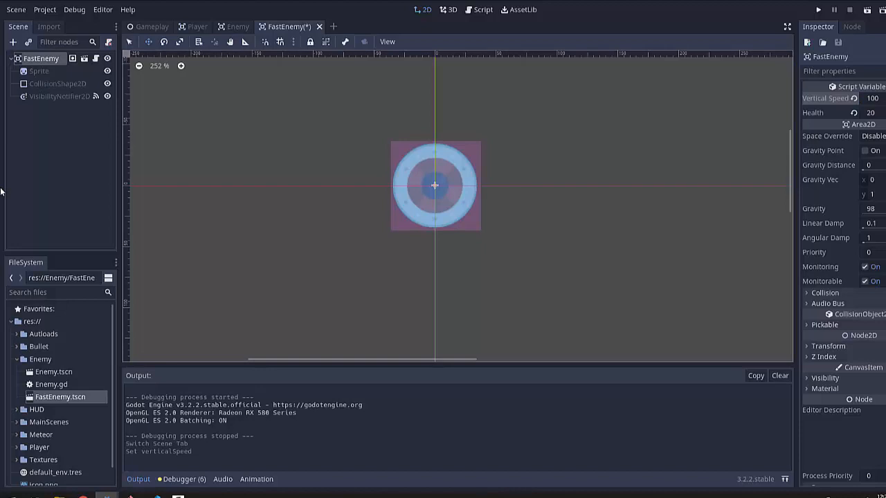
pyautogui.moveTo(459, 157)
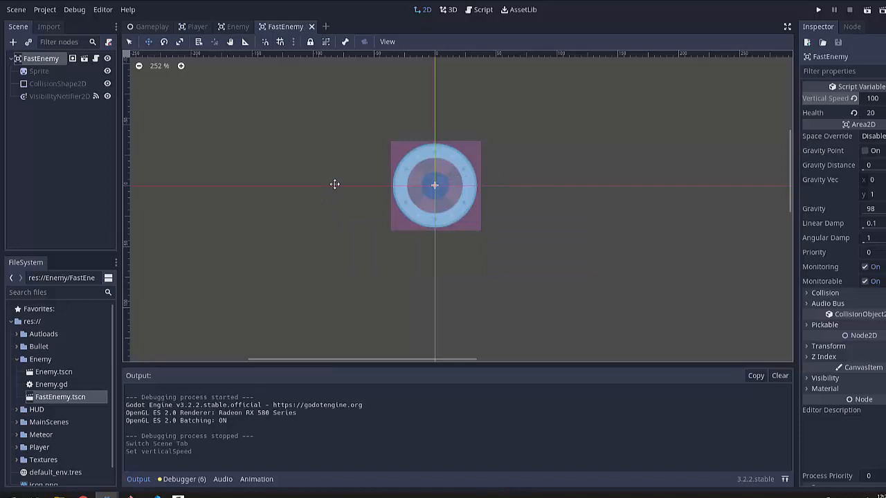
pyautogui.click(237, 27)
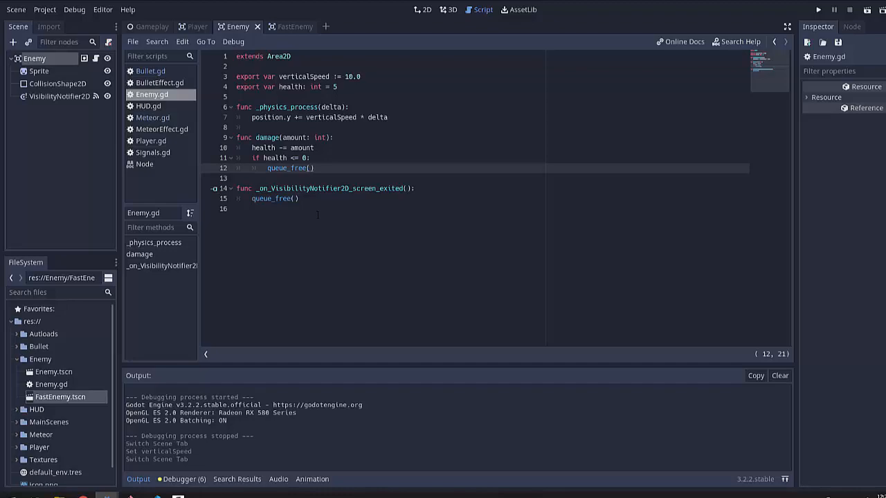
pyautogui.click(295, 26)
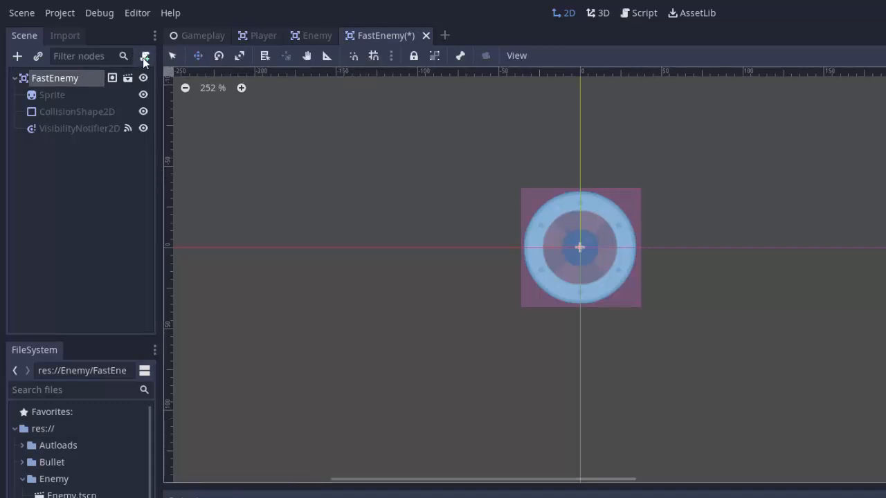
pyautogui.moveTo(144, 64)
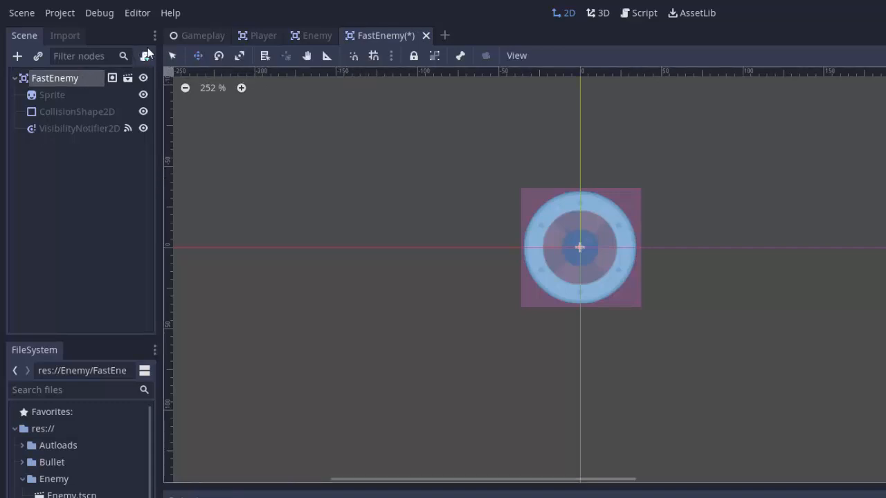
pyautogui.moveTo(145, 56)
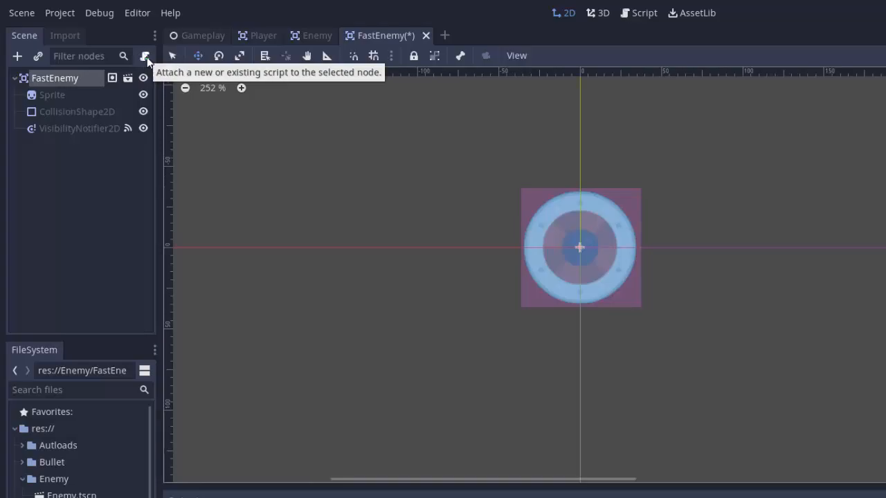
# Step: Attach a new FastEnemy.gd script to the FastEnemy root node, then open Enemy.gd
pyautogui.click(146, 56)
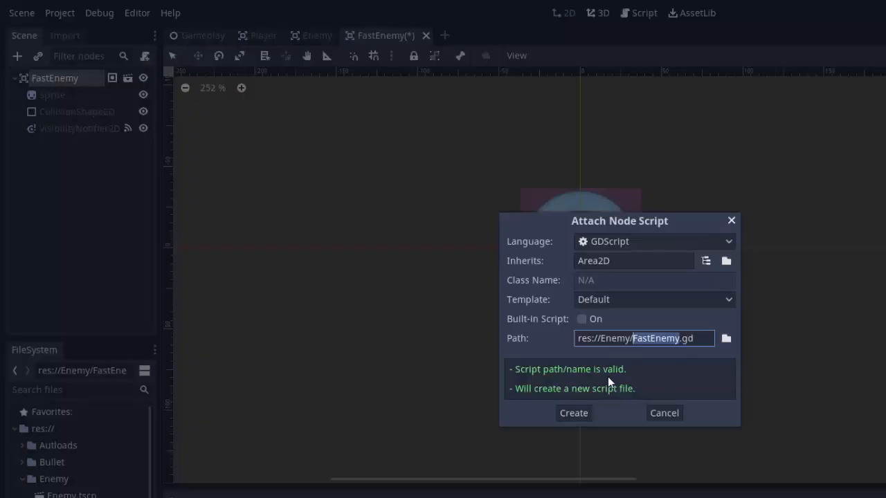
pyautogui.click(573, 412)
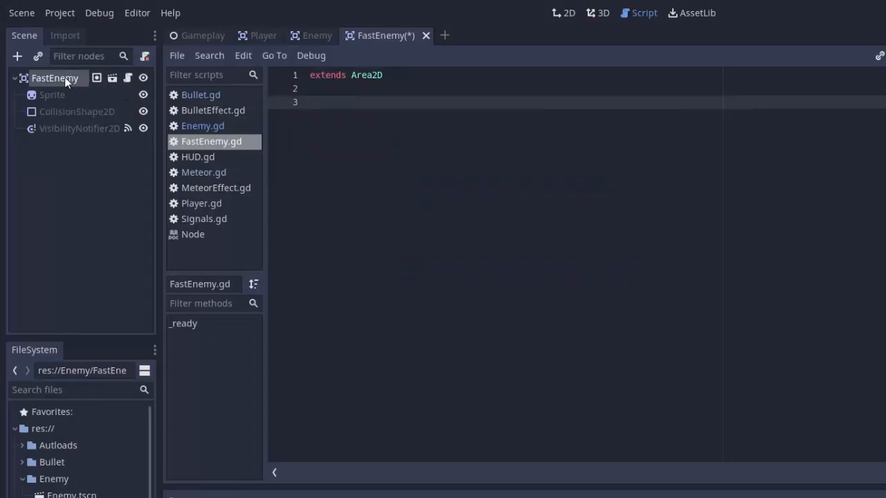
pyautogui.doubleClick(366, 74)
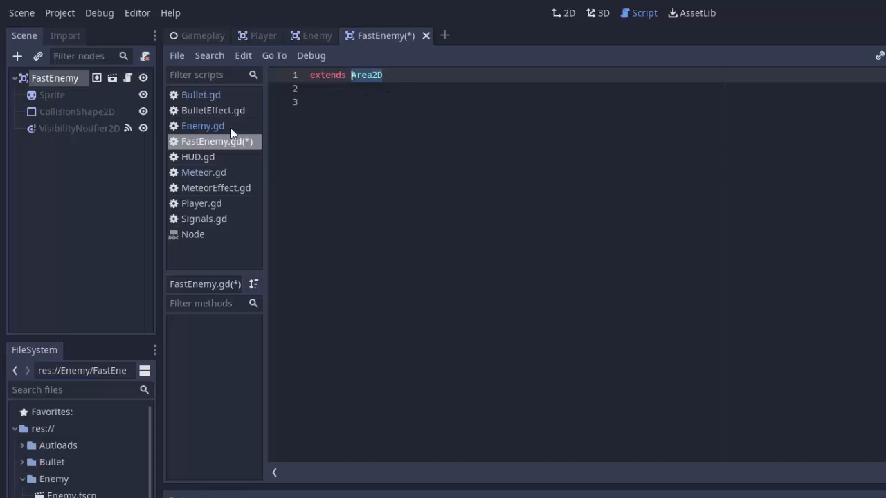
pyautogui.click(202, 125)
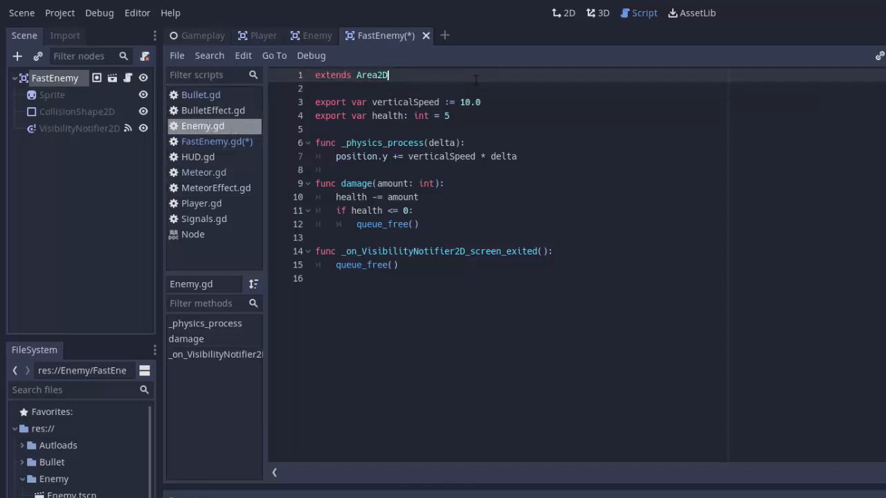
# Step: Add 'class_name Enemy' to Enemy.gd and save the script
pyautogui.write('class')
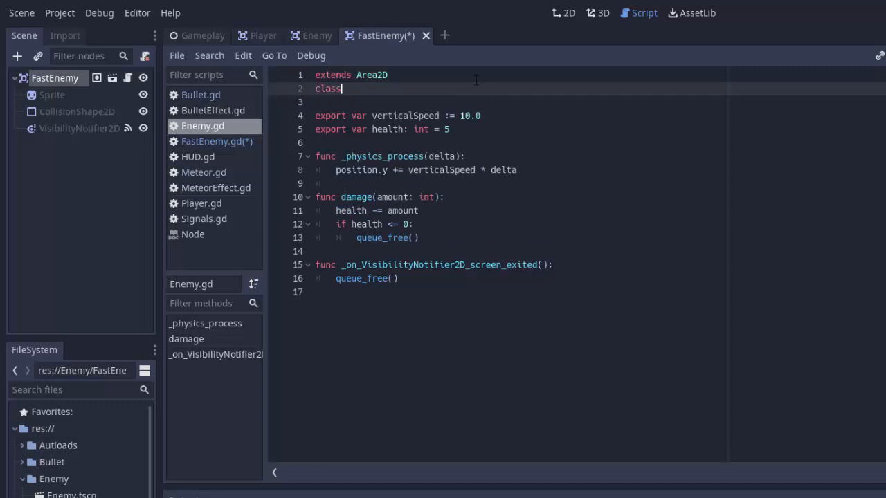
pyautogui.write('_name')
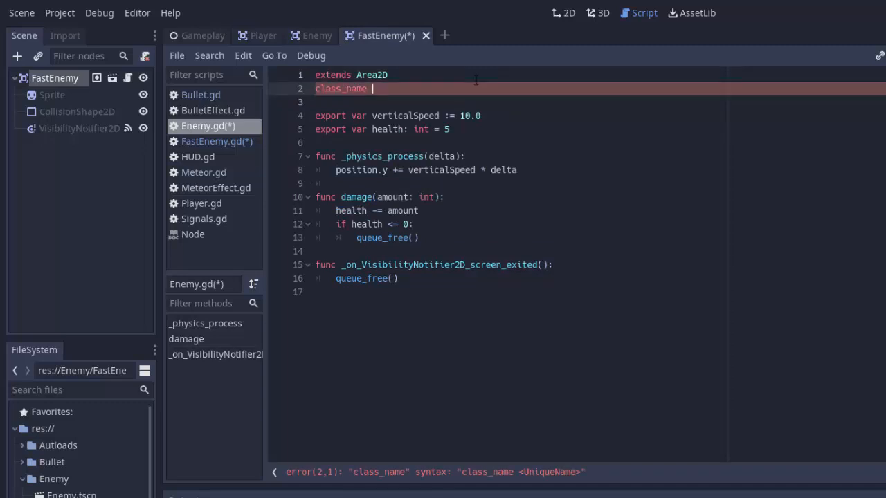
pyautogui.write('Enemy')
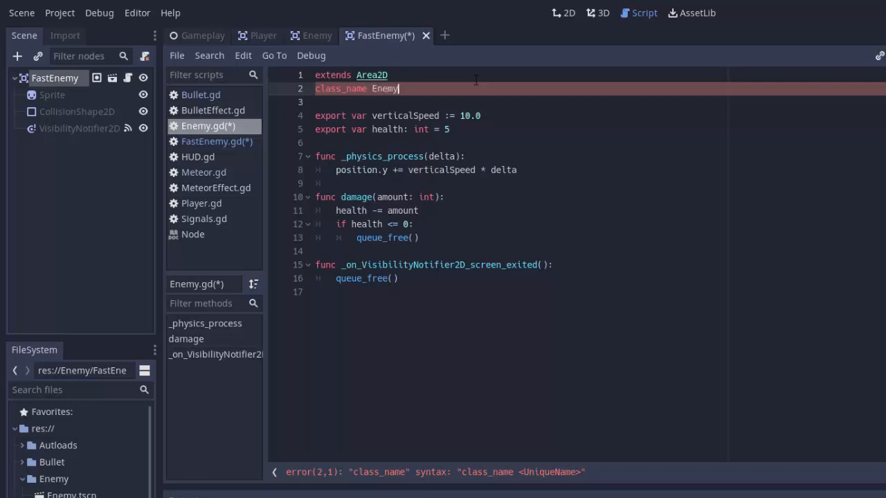
pyautogui.press('ctrl+s')
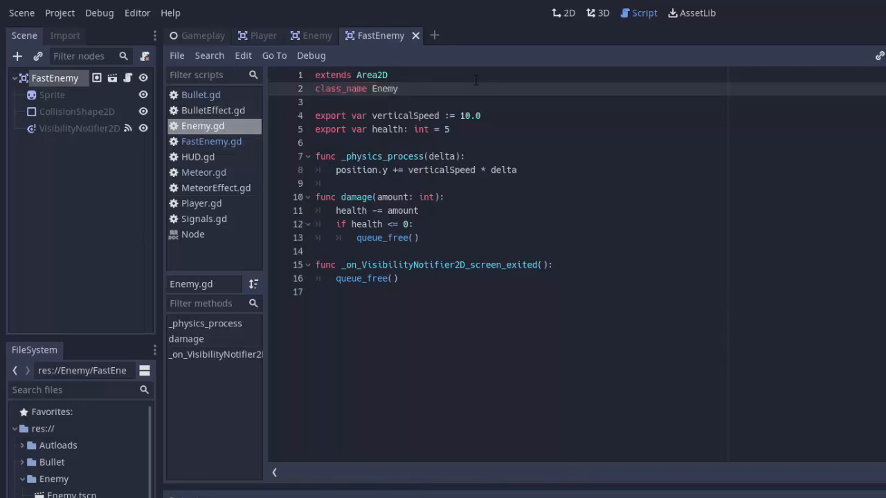
# Step: Make FastEnemy.gd extend Enemy instead of Area2D
pyautogui.click(211, 142)
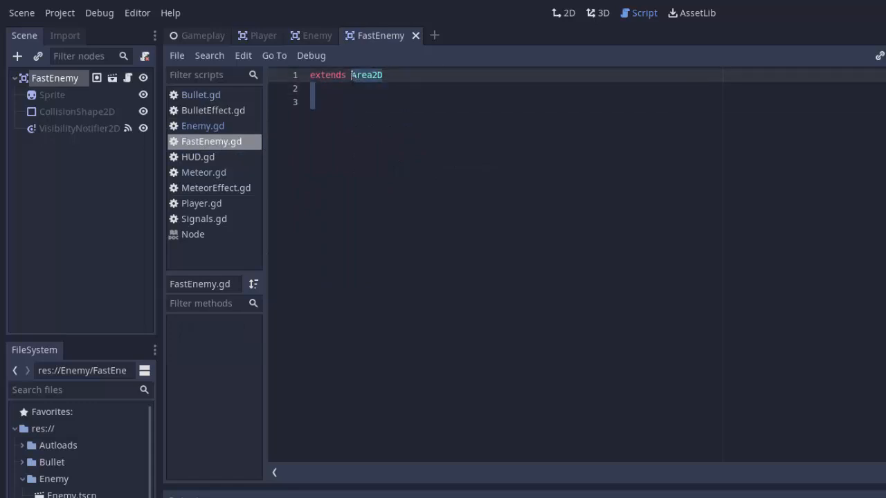
pyautogui.moveTo(560, 164)
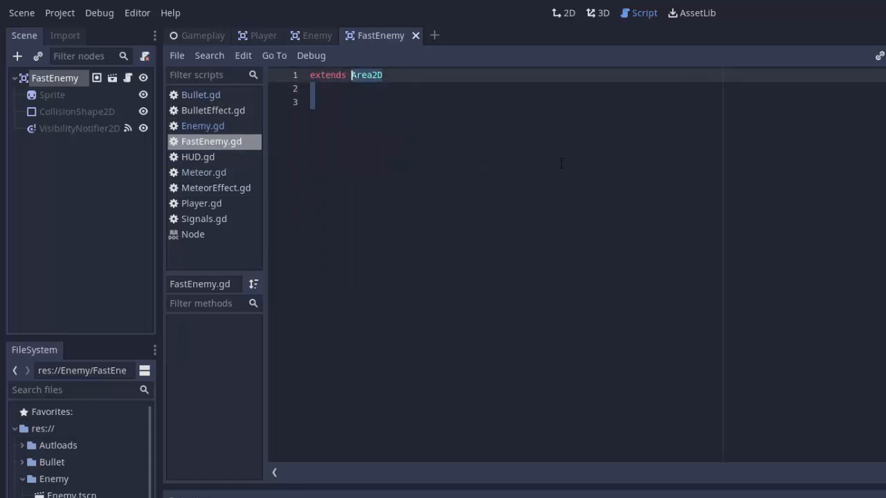
pyautogui.write('Enemy')
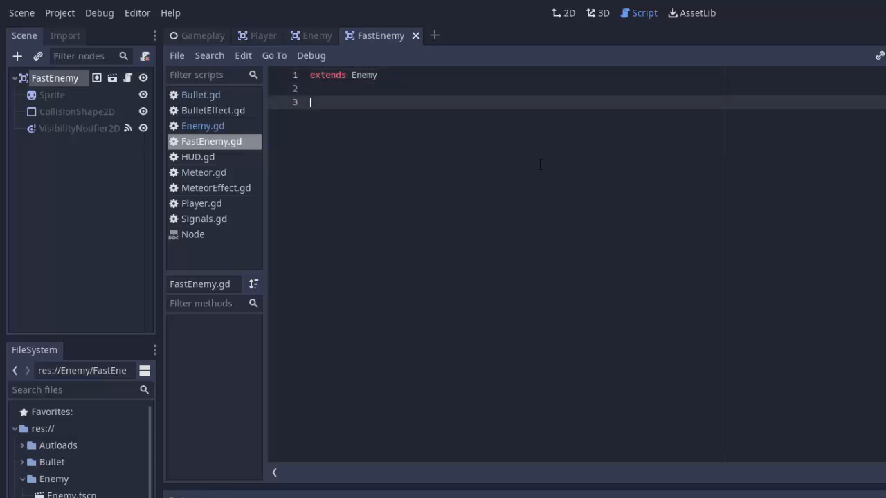
pyautogui.moveTo(198, 100)
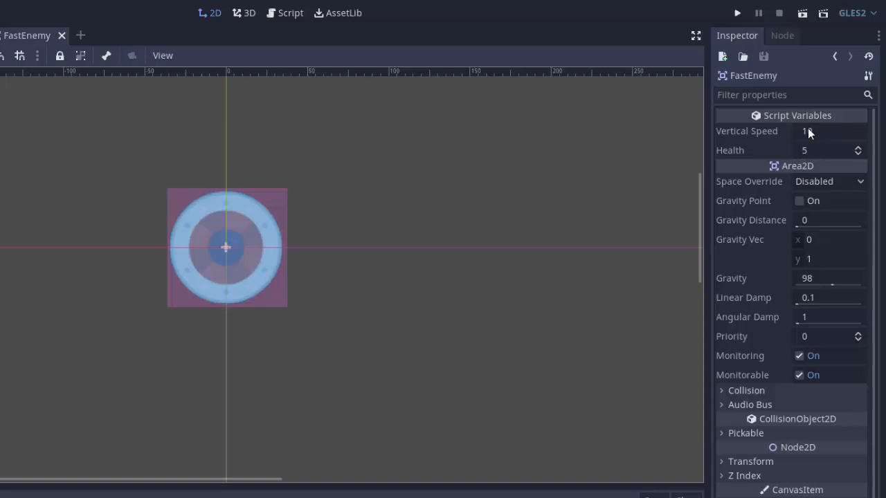
pyautogui.write('10')
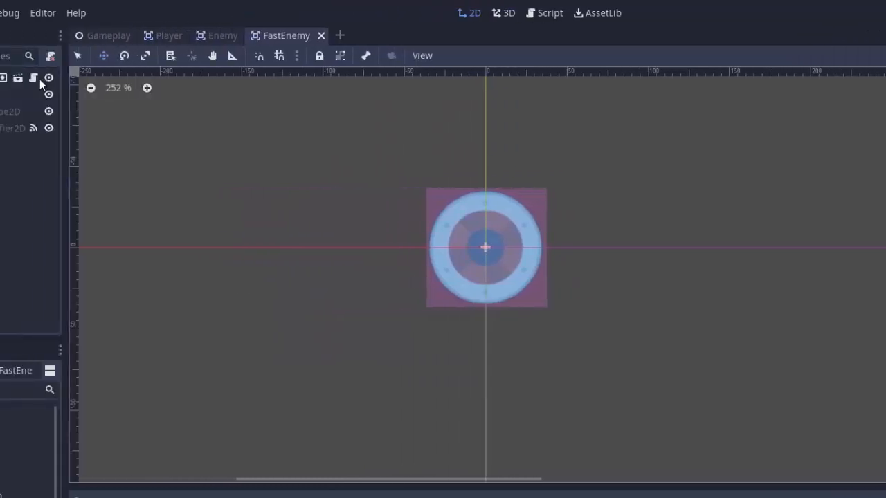
# Step: In FastEnemy.gd, add 'export var rotationRate := 20'
pyautogui.click(549, 12)
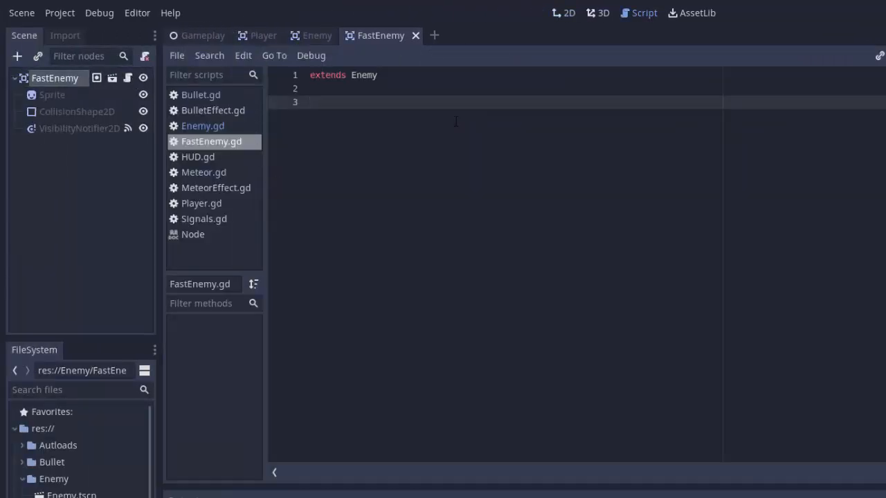
pyautogui.write('export var')
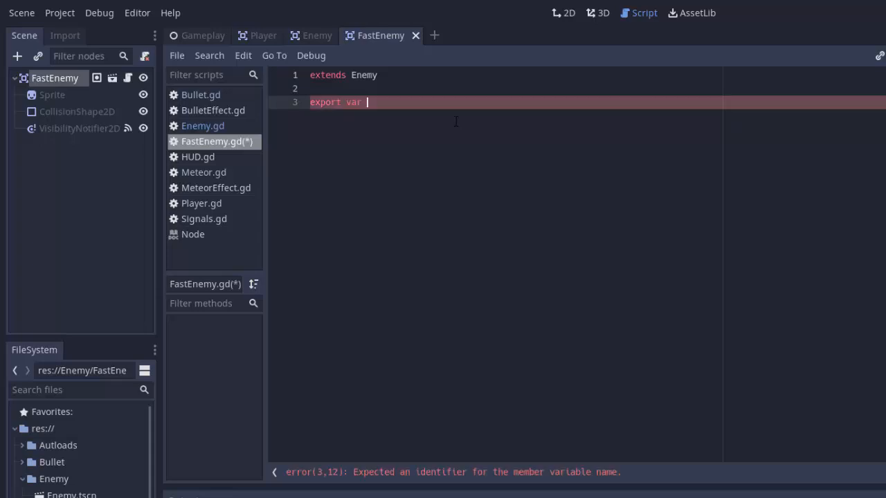
pyautogui.write('rotationRa')
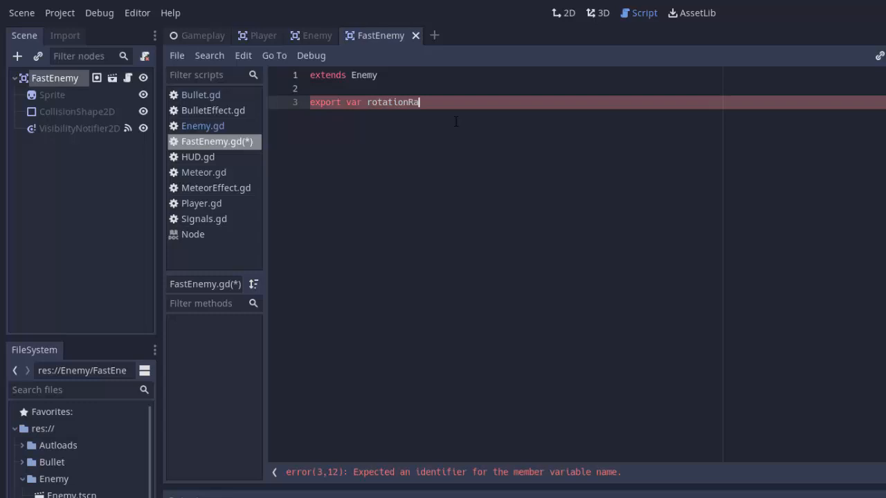
pyautogui.write('te :=')
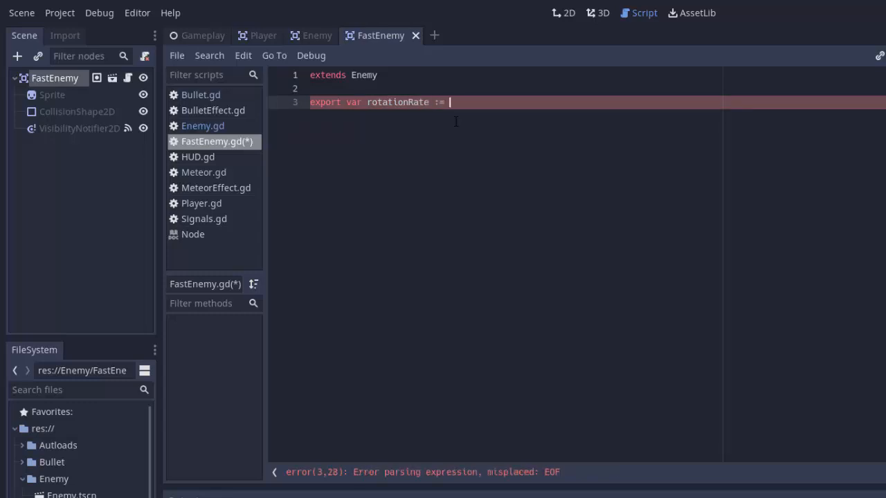
pyautogui.write('20')
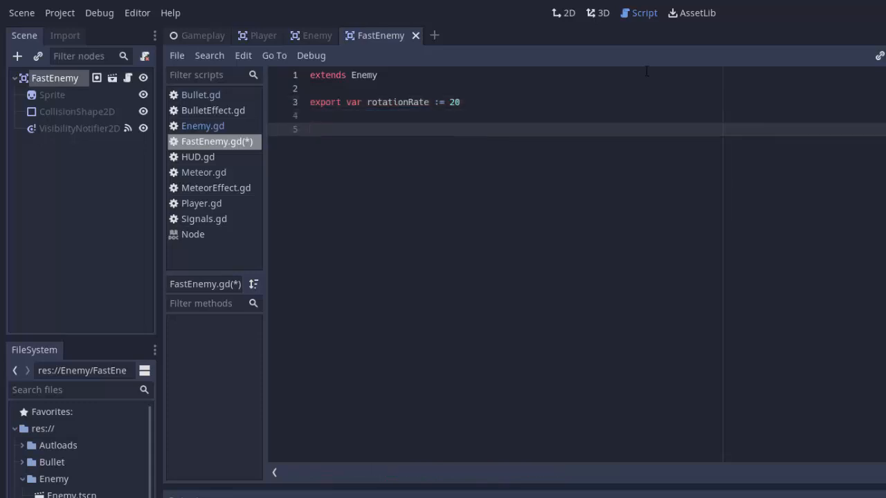
# Step: Add a _process(delta) function that calls rotate(rotationRate * delta)
pyautogui.write('f')
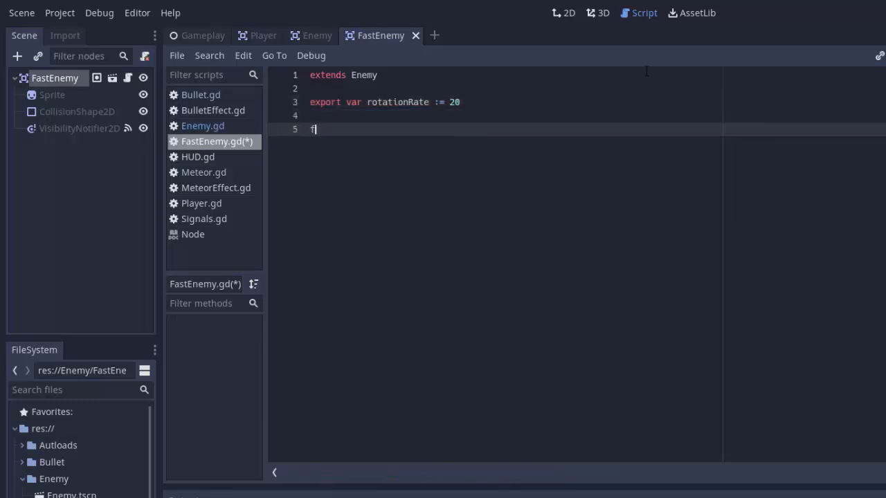
pyautogui.write('unc _process(delta):')
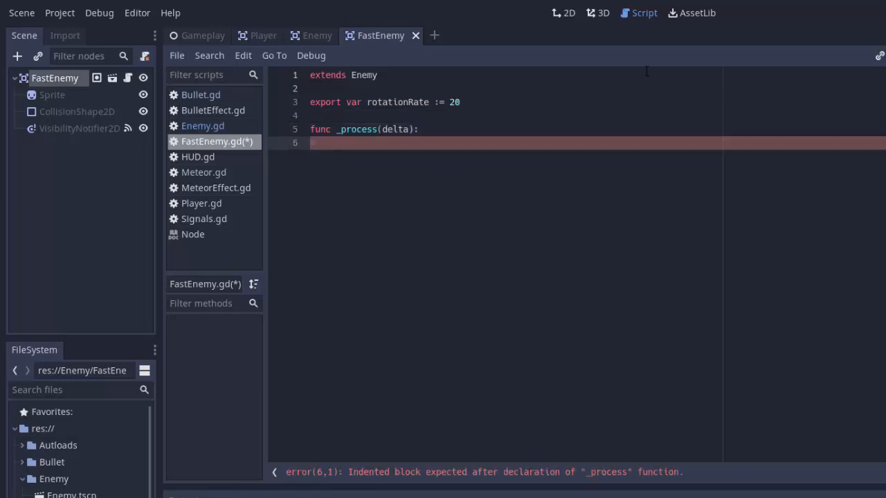
pyautogui.write('rotate(')
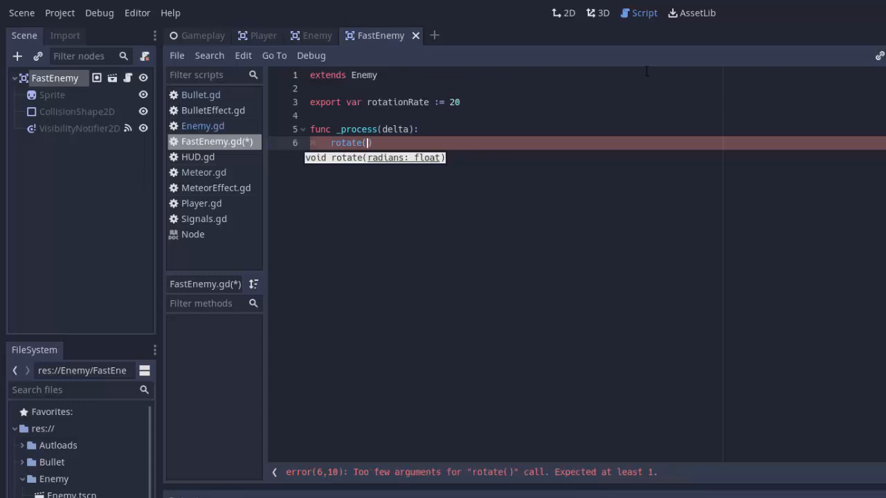
pyautogui.write('rotationRate * delta')
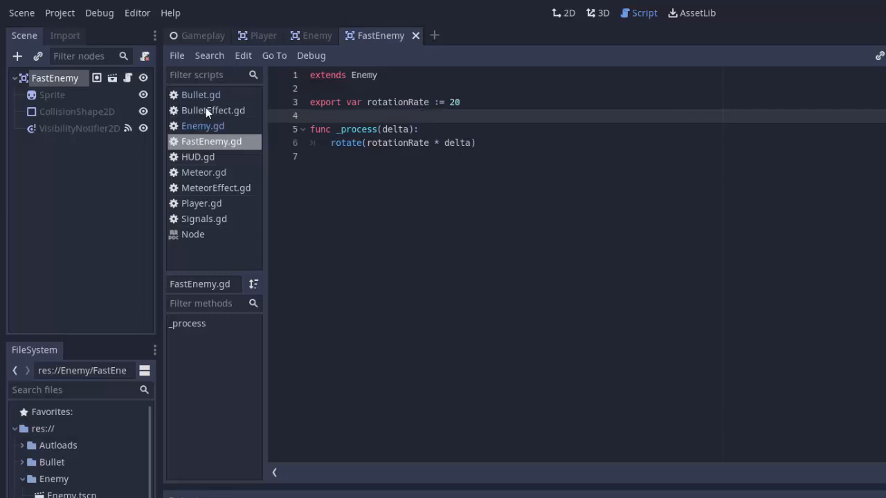
pyautogui.click(569, 13)
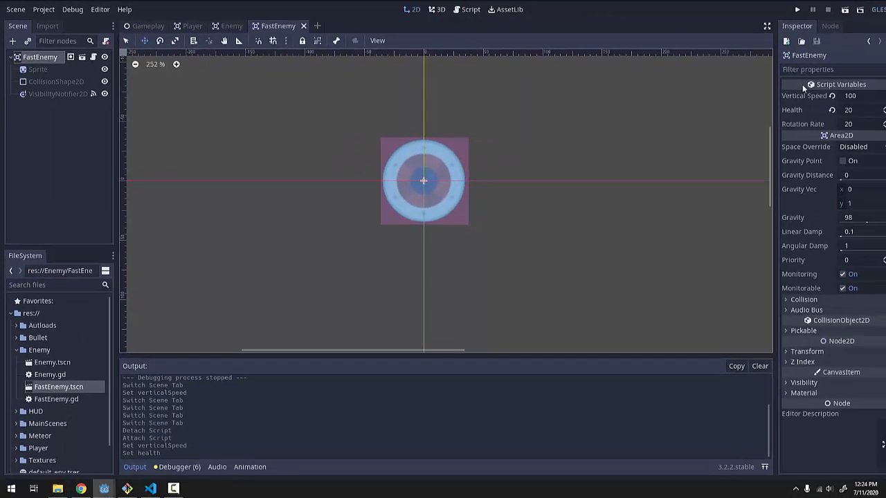
pyautogui.moveTo(832, 111)
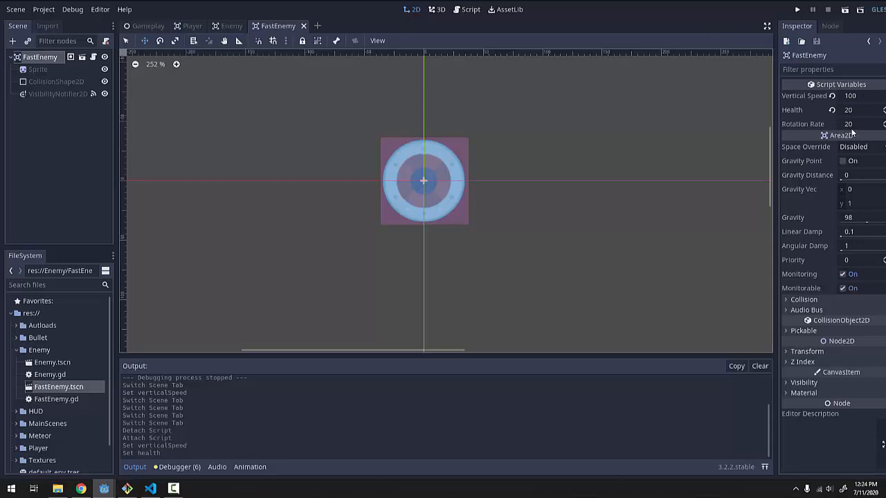
pyautogui.moveTo(201, 99)
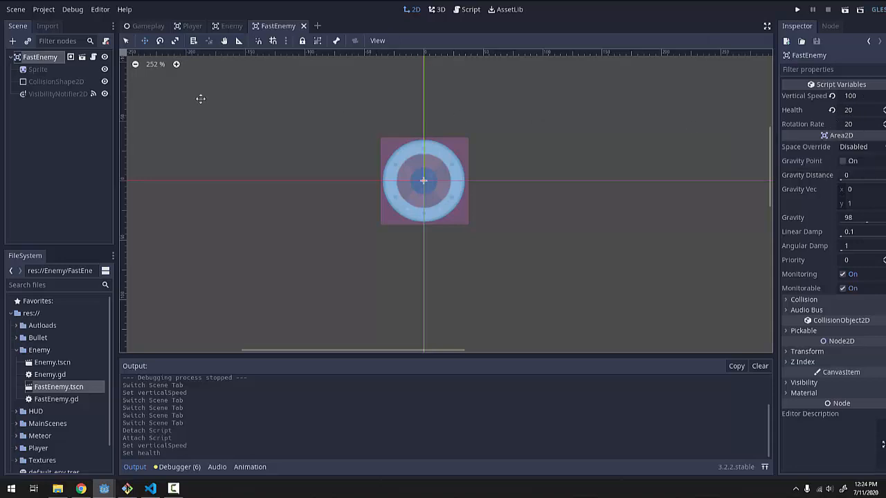
pyautogui.click(148, 25)
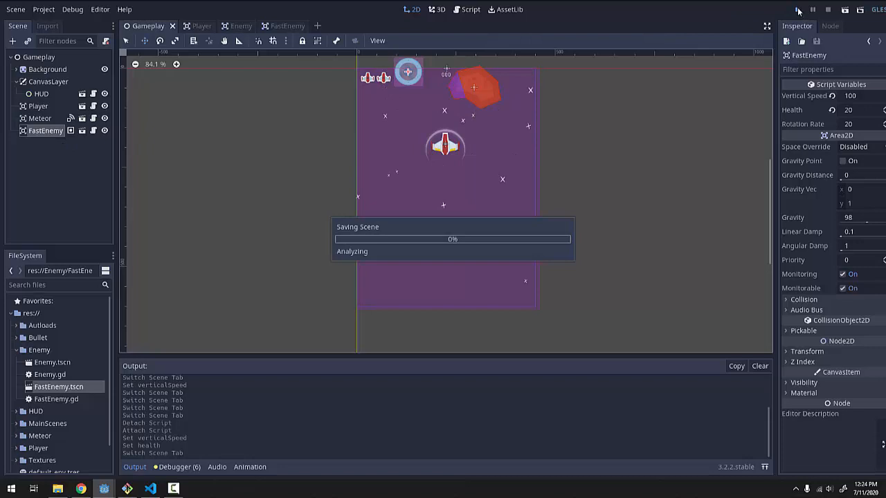
pyautogui.click(797, 10)
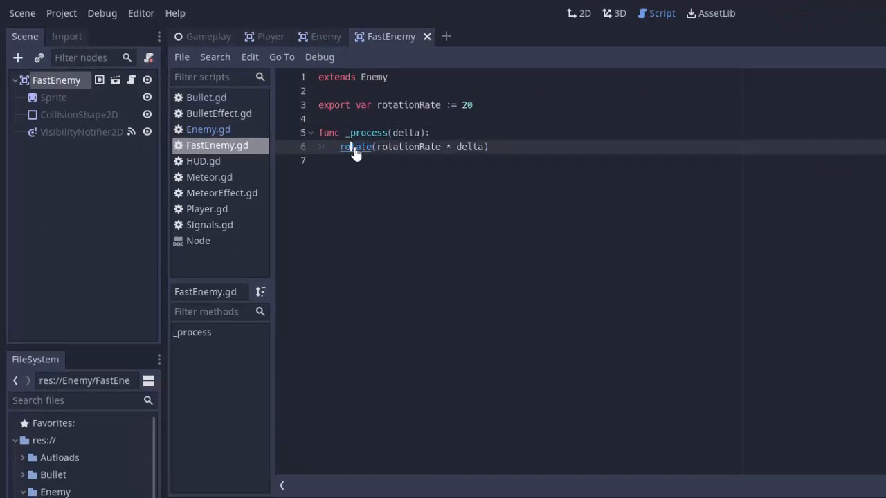
# Step: Look up the rotate documentation to confirm it expects radians, then return to FastEnemy.gd
pyautogui.click(355, 146)
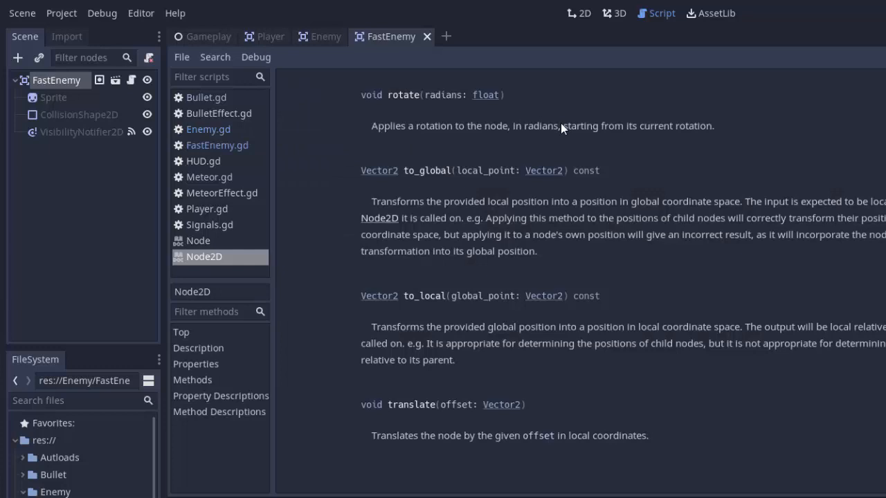
pyautogui.moveTo(436, 104)
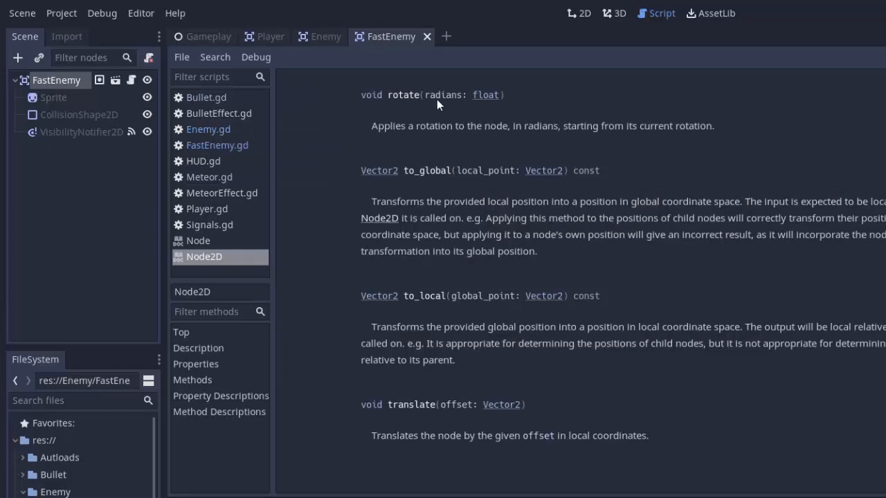
pyautogui.doubleClick(443, 94)
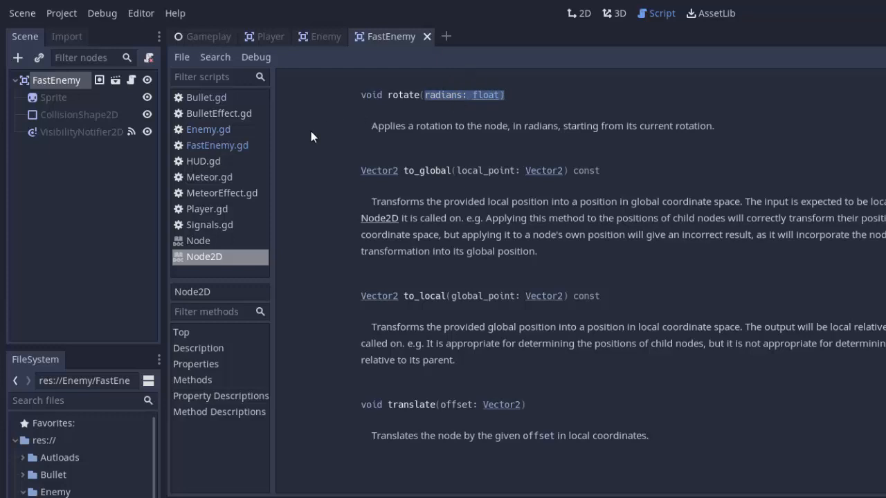
pyautogui.click(217, 144)
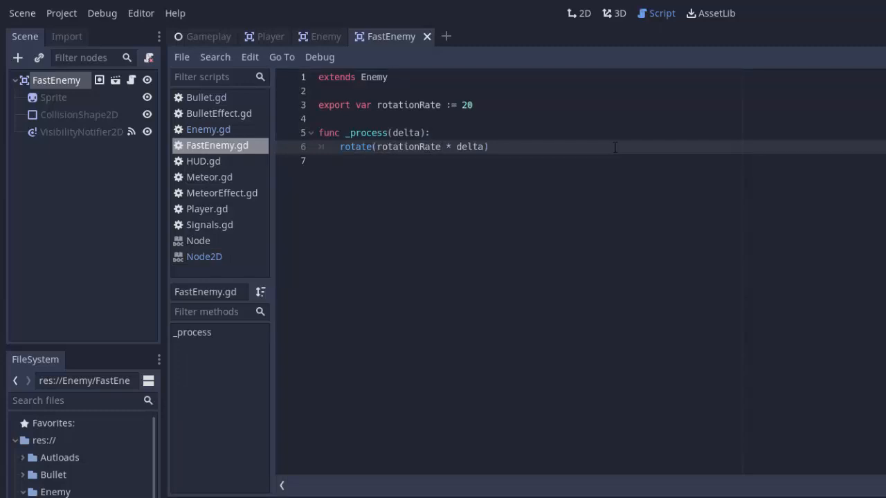
# Step: Wrap rotationRate in deg2rad() in the rotate call, save, and run the game
pyautogui.write('deg2rad(')
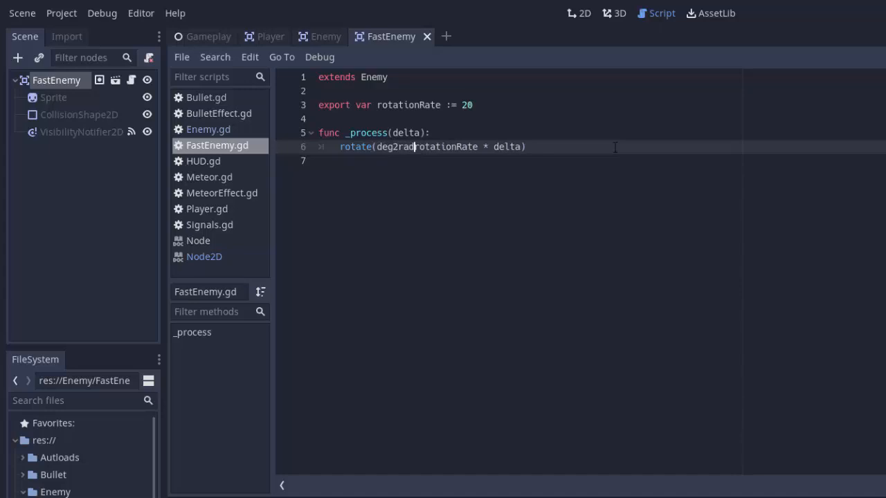
pyautogui.press('ctrl+s')
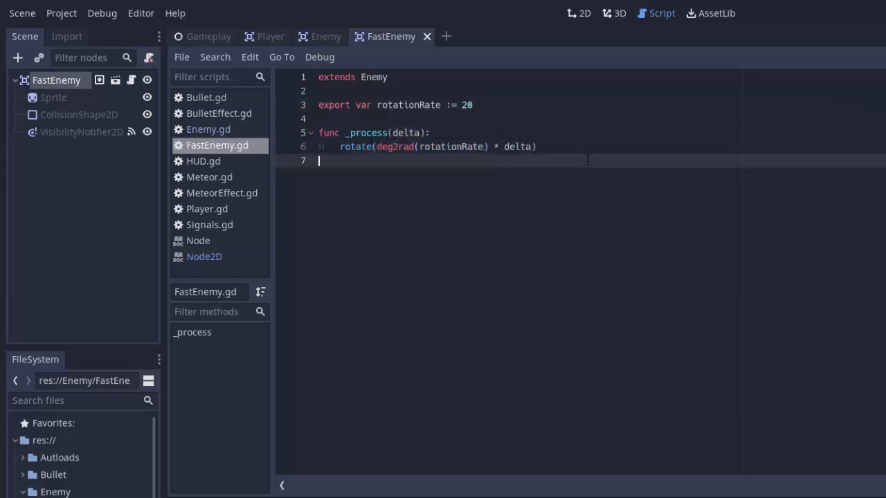
pyautogui.press('ctrl+s')
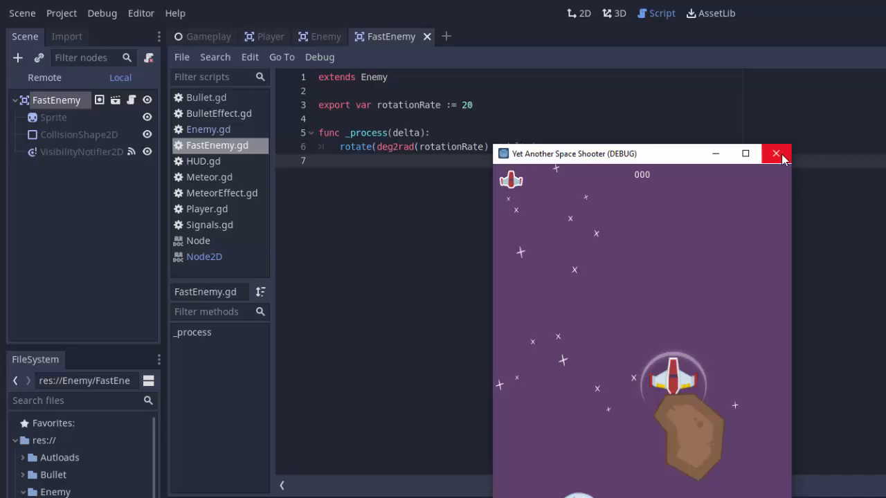
# Step: Close the test game and change FastEnemy's Rotation Rate from 20 to 50
pyautogui.click(776, 153)
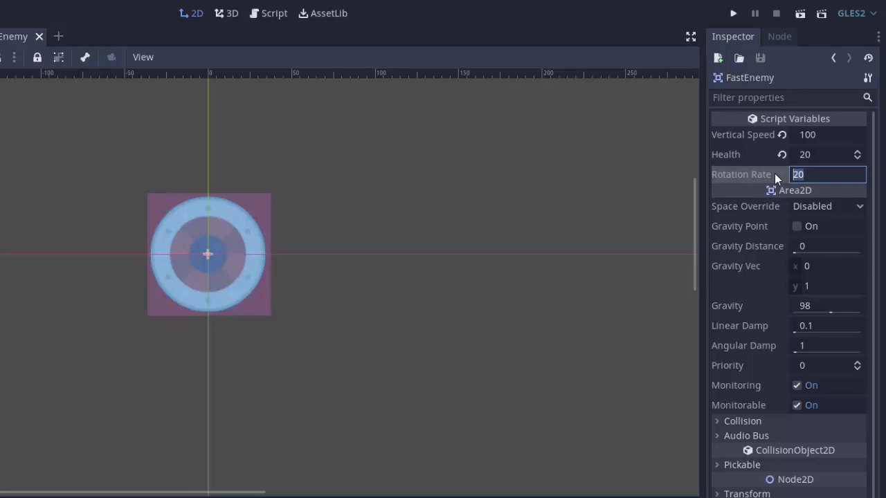
pyautogui.write('50')
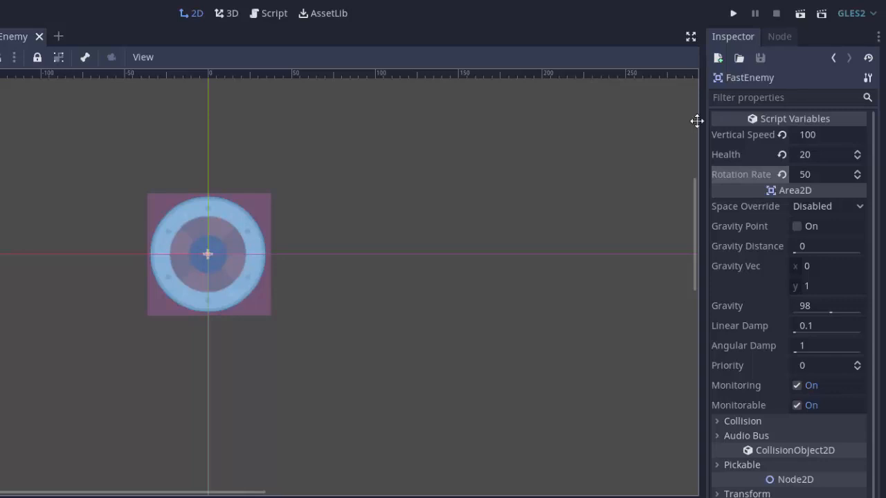
pyautogui.click(733, 14)
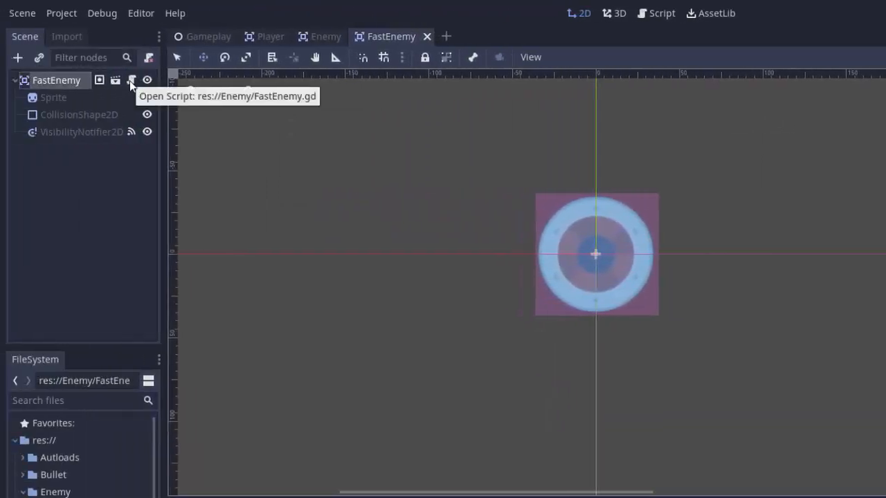
# Step: Review FastEnemy.gd and Meteor.gd's playerInArea tracking code without editing
pyautogui.click(131, 80)
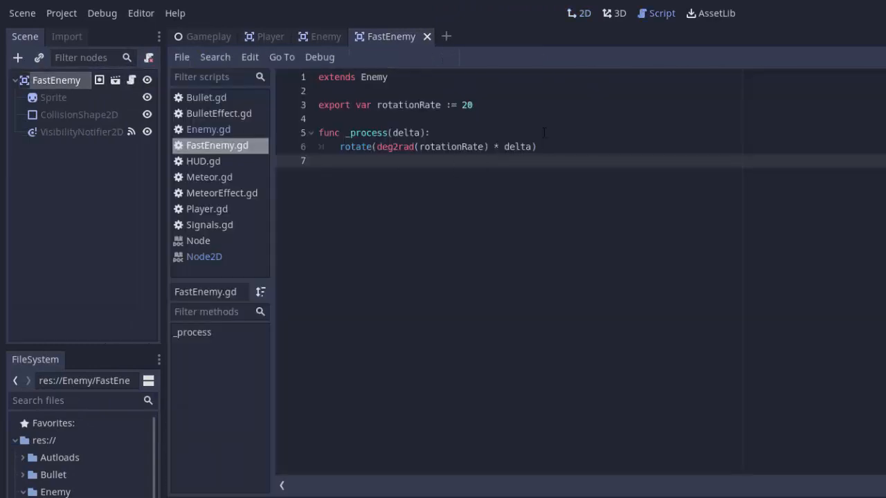
pyautogui.moveTo(56, 80)
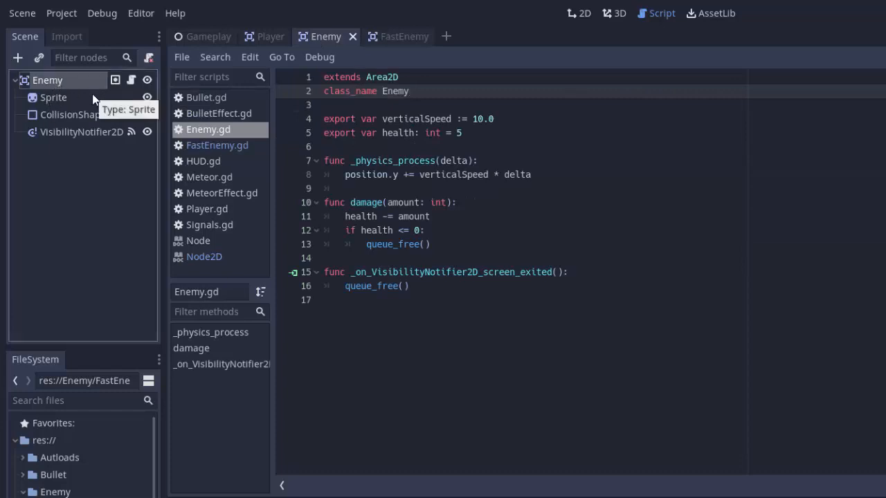
pyautogui.moveTo(69, 105)
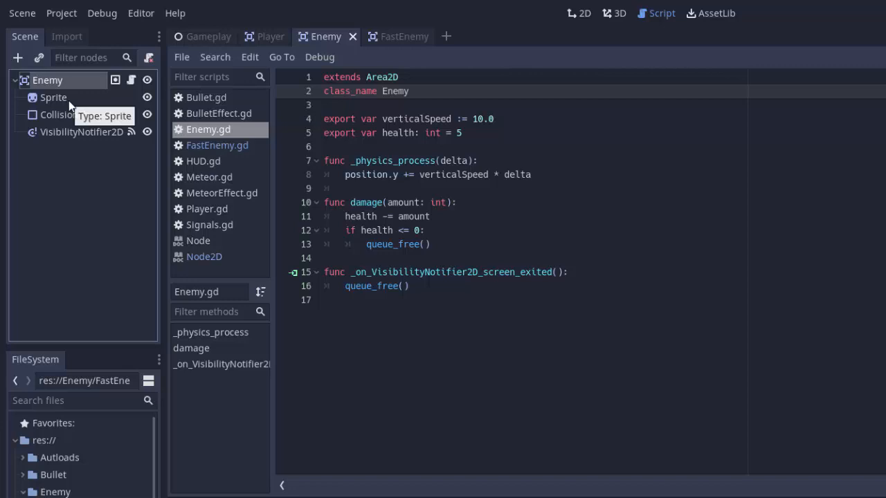
pyautogui.moveTo(229, 155)
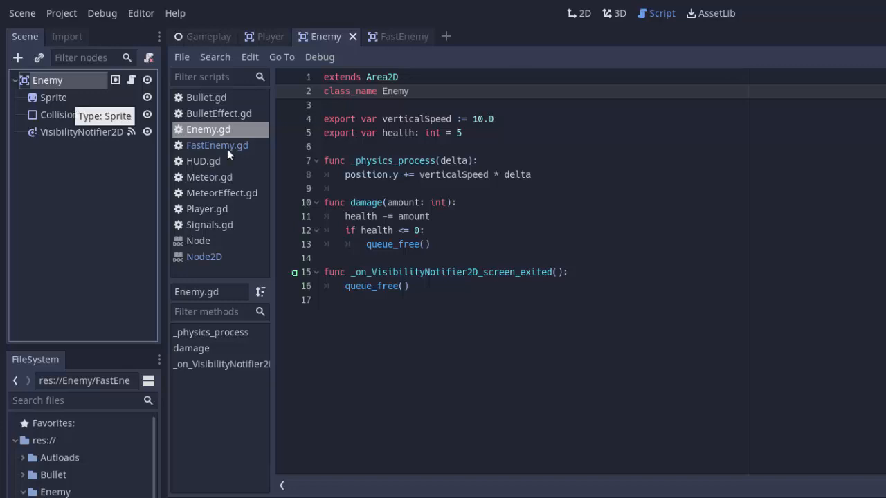
pyautogui.click(209, 176)
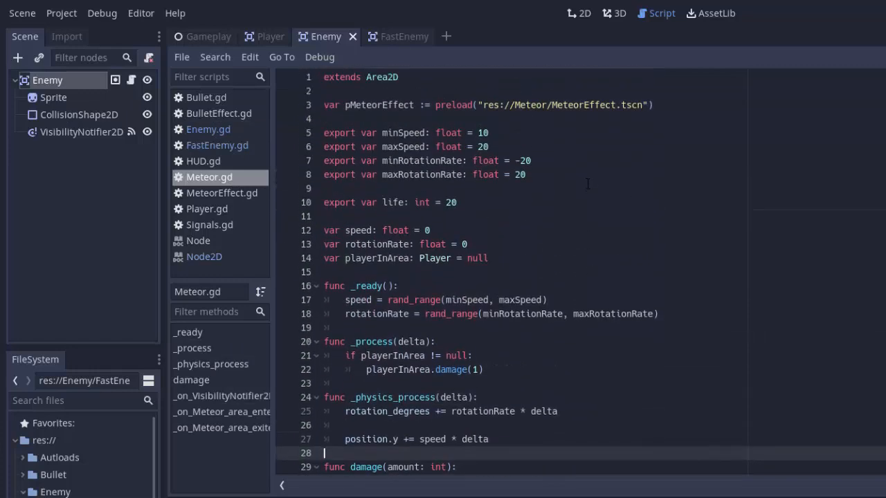
pyautogui.scroll(-3)
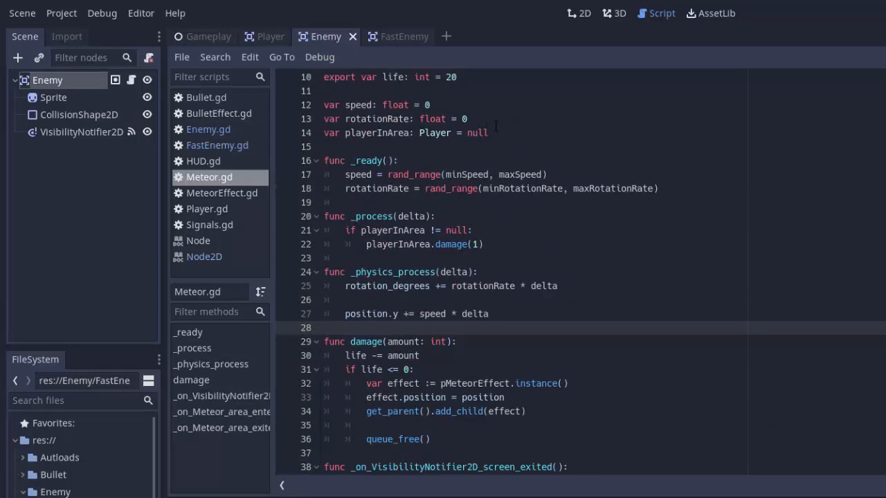
pyautogui.tripleClick(405, 133)
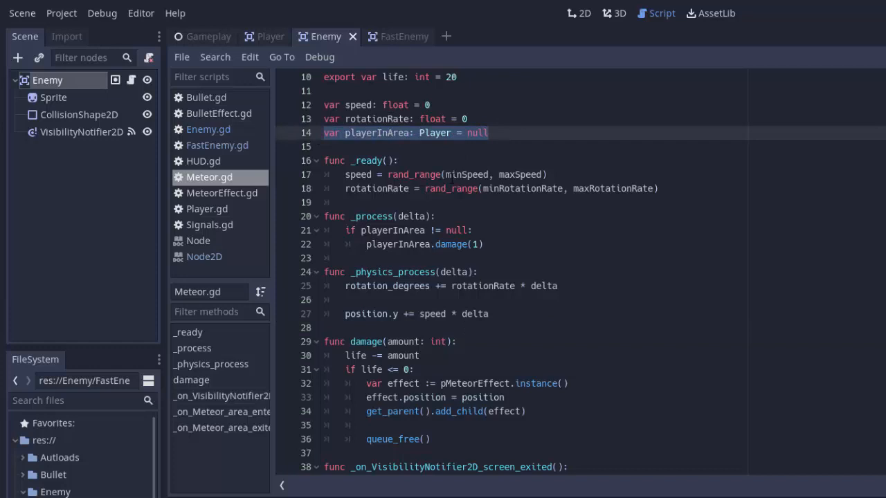
pyautogui.scroll(-3)
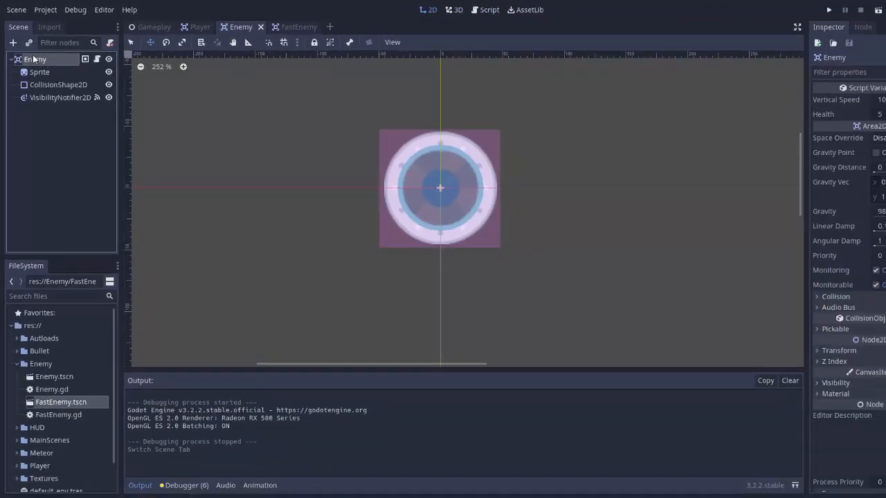
# Step: Connect the Enemy root's area_entered and area_exited signals to handler stubs in Enemy.gd
pyautogui.click(863, 26)
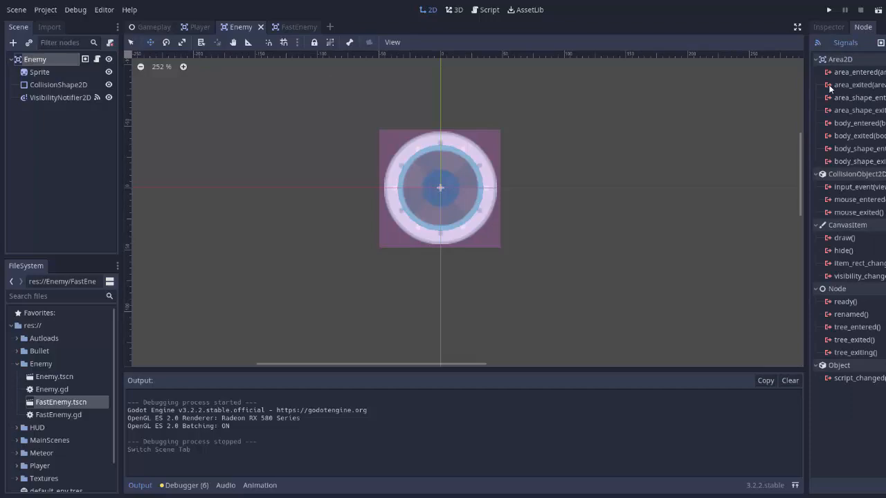
pyautogui.click(858, 72)
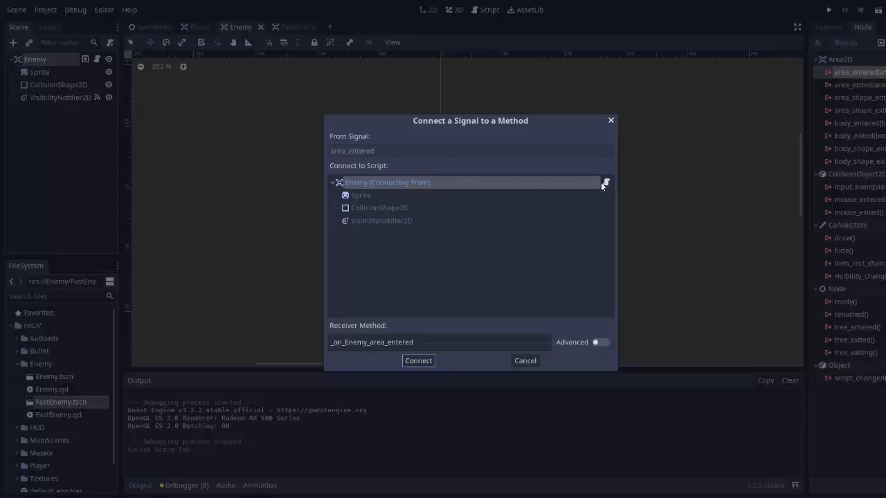
pyautogui.moveTo(432, 466)
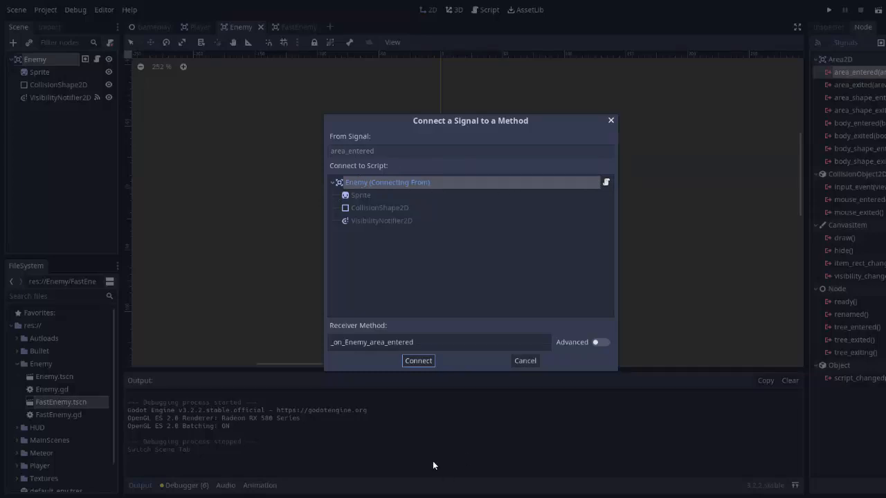
pyautogui.click(418, 361)
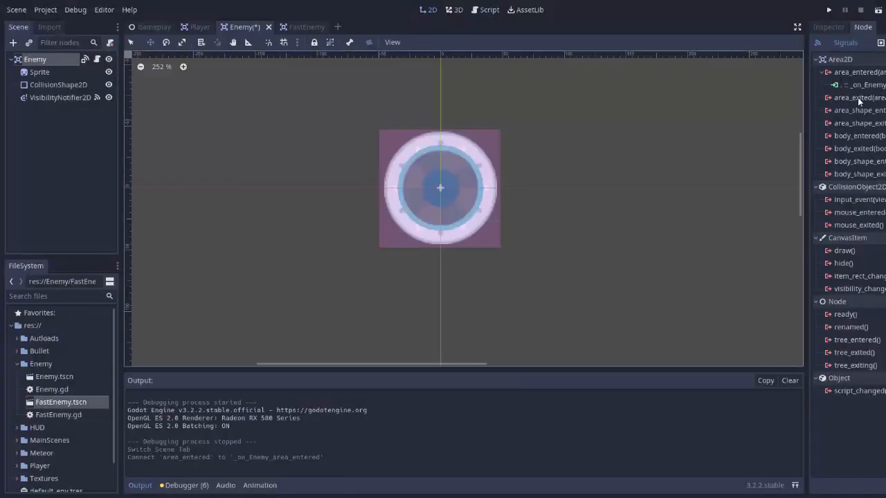
pyautogui.doubleClick(858, 98)
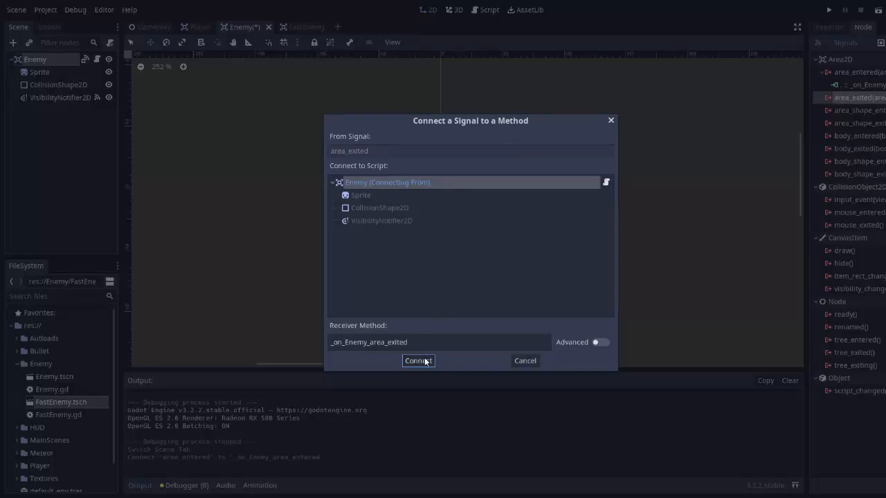
pyautogui.click(417, 360)
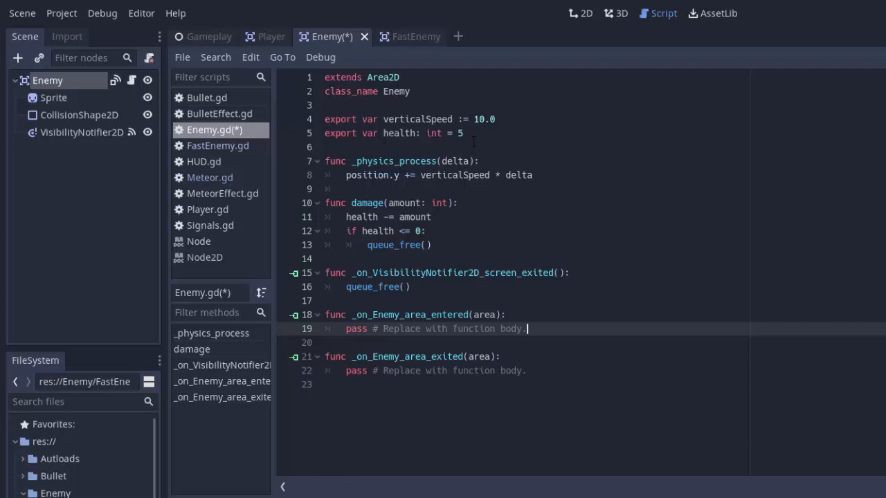
# Step: Declare 'var playerInArea: Player = null' in Enemy.gd
pyautogui.write('var playe')
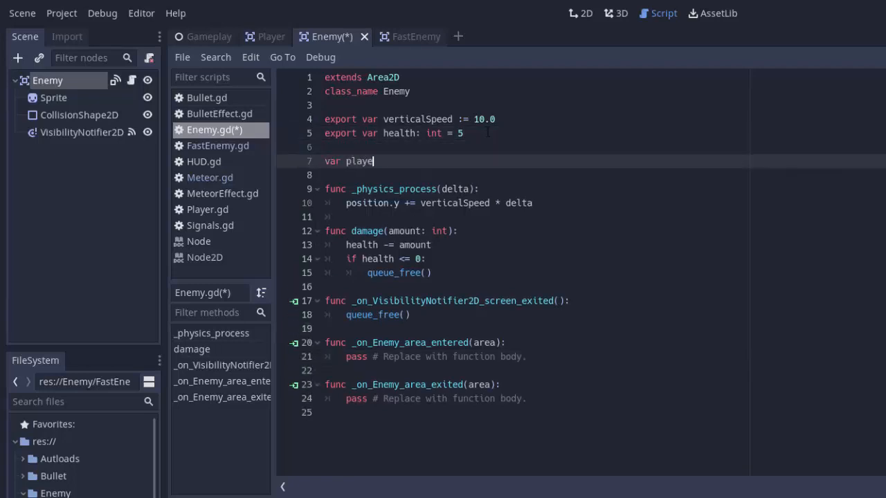
pyautogui.write('rInArea: P')
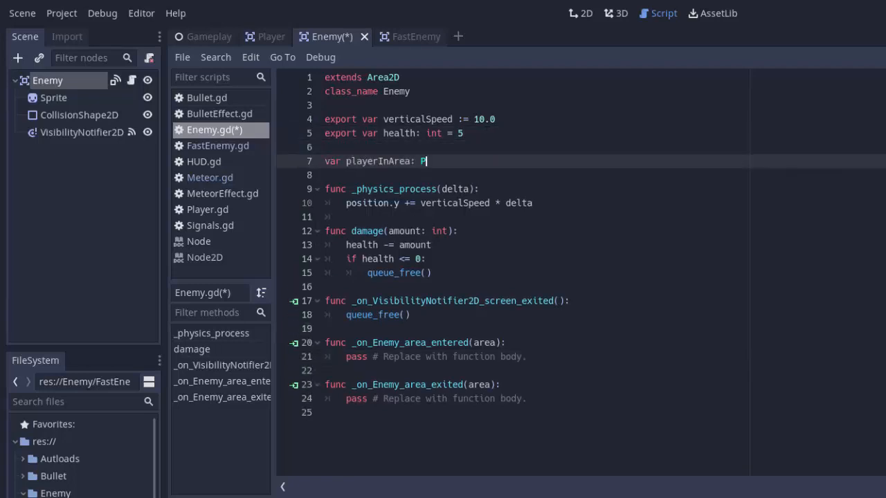
pyautogui.write('layer = null')
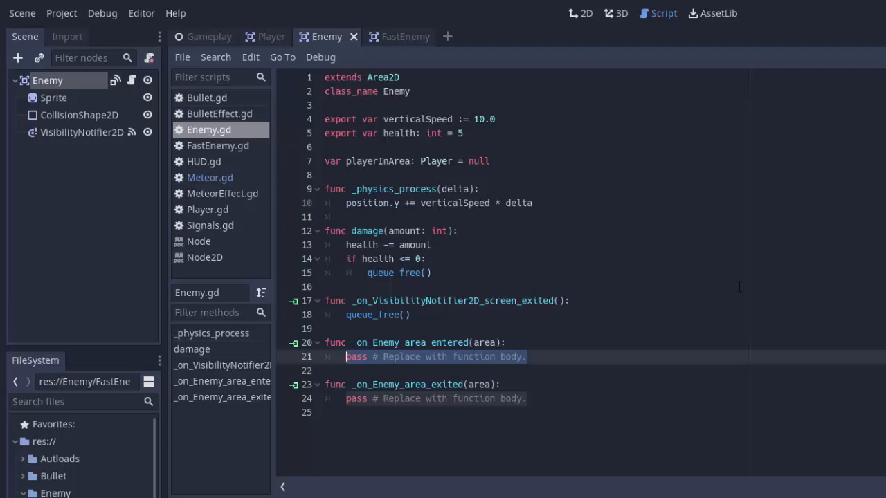
# Step: In the area handlers, set playerInArea to area on entry and null on exit when area is Player
pyautogui.write('if area is')
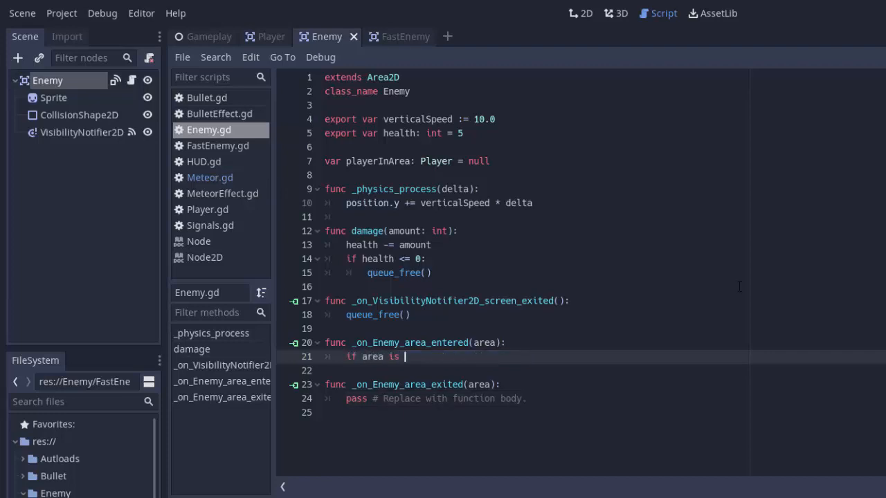
pyautogui.write('Player:')
pyautogui.write('playerInArae =')
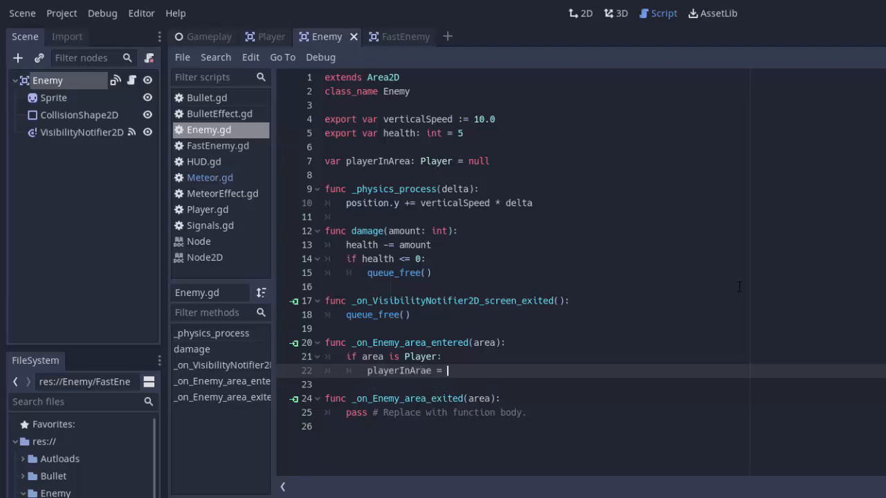
pyautogui.write('area')
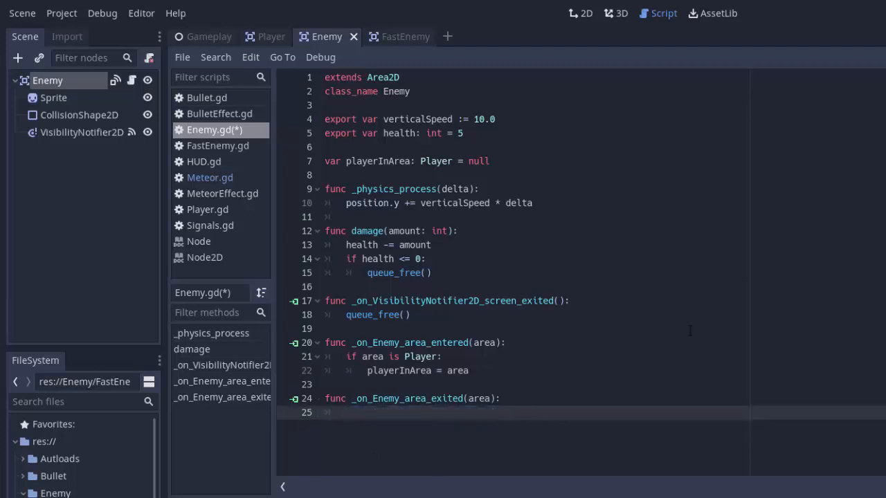
pyautogui.write('if area is Player:')
pyautogui.write('playerInArea = null')
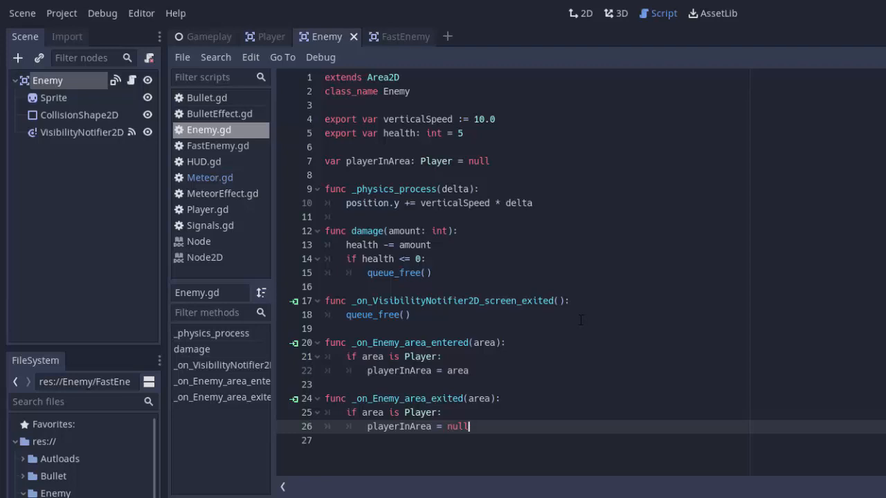
pyautogui.click(209, 177)
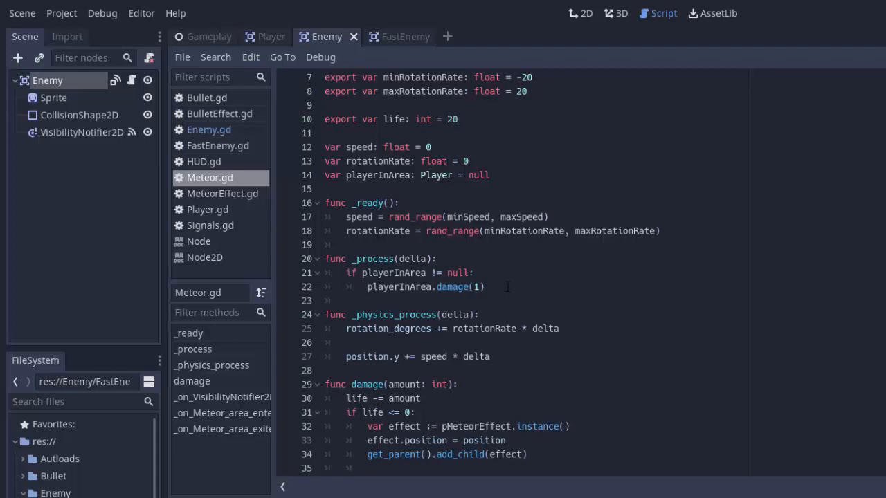
# Step: Copy Meteor's damage check into a new _process(delta) in Enemy.gd calling damage(1)
pyautogui.moveTo(346, 272); pyautogui.dragTo(485, 286)
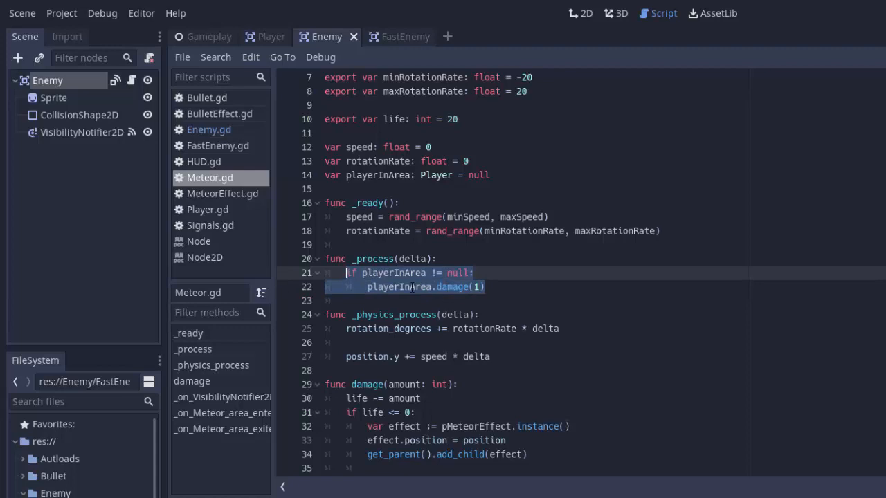
pyautogui.click(484, 286)
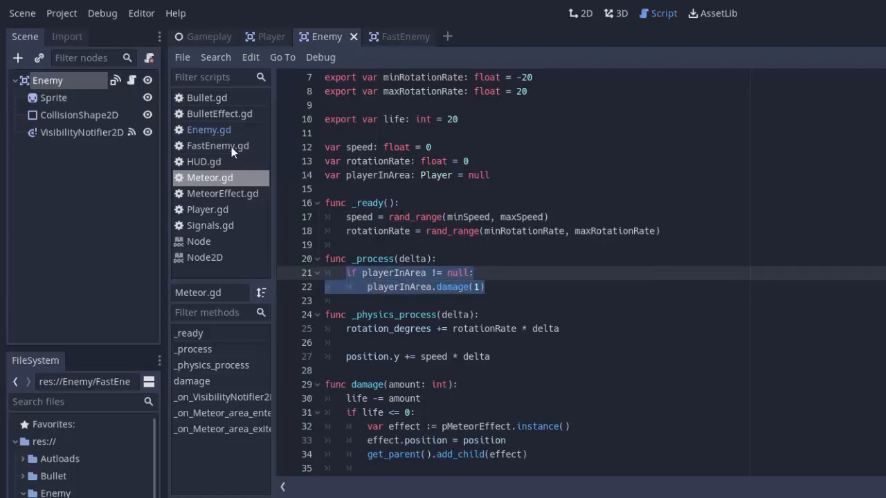
pyautogui.click(209, 129)
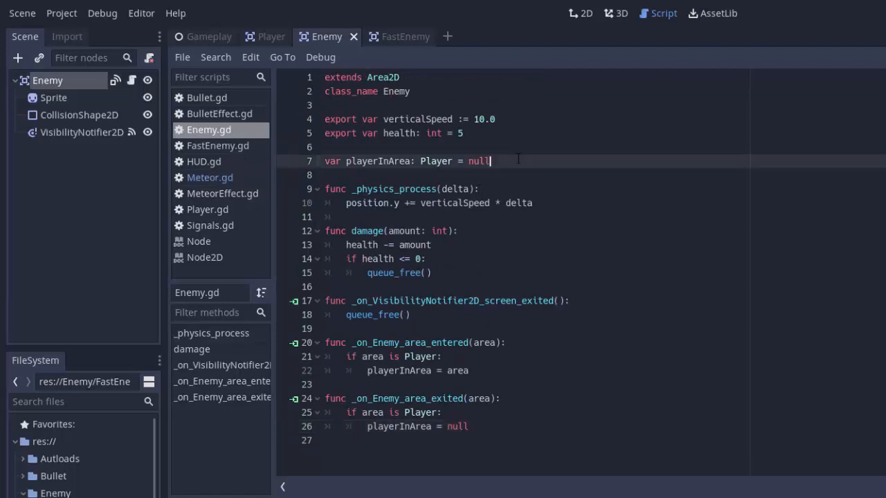
pyautogui.write('func _process(delta):')
pyautogui.write('if playerInArea != null:')
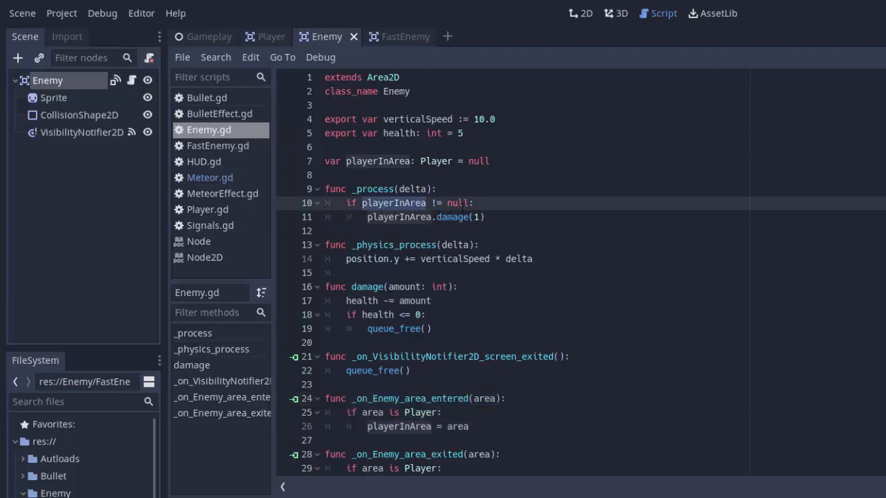
pyautogui.click(486, 217)
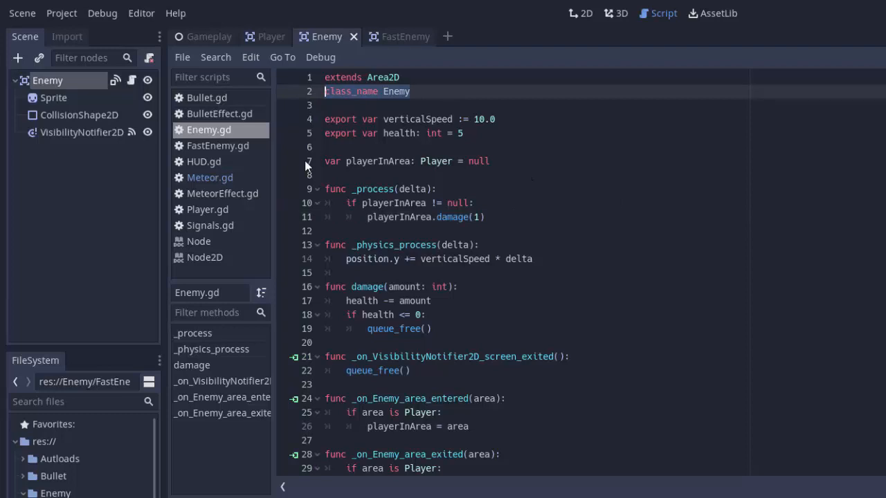
pyautogui.click(218, 145)
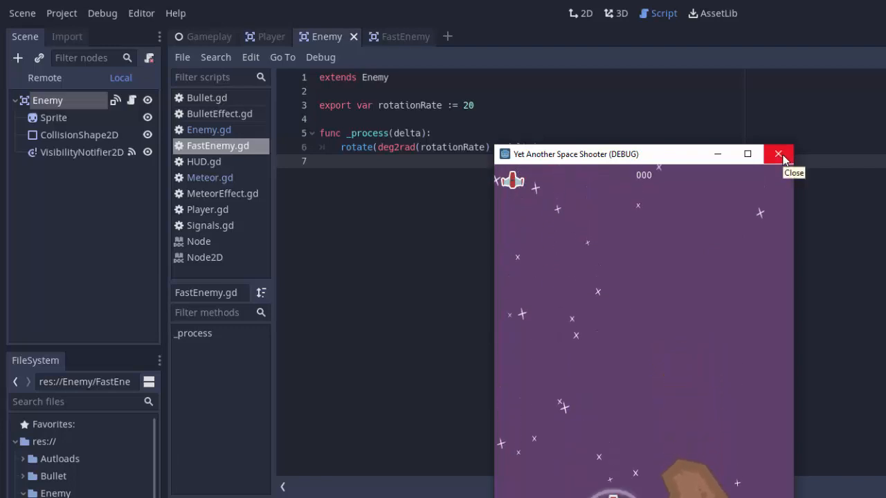
# Step: Close the running test game, returning to FastEnemy.gd
pyautogui.click(778, 153)
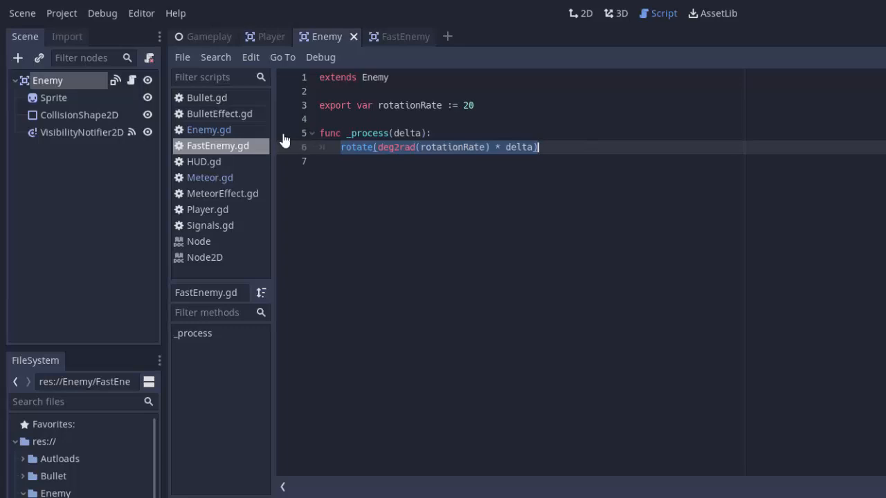
# Step: Compare the _process functions of Enemy.gd and FastEnemy.gd, then open a blank line atop FastEnemy's _process
pyautogui.click(209, 129)
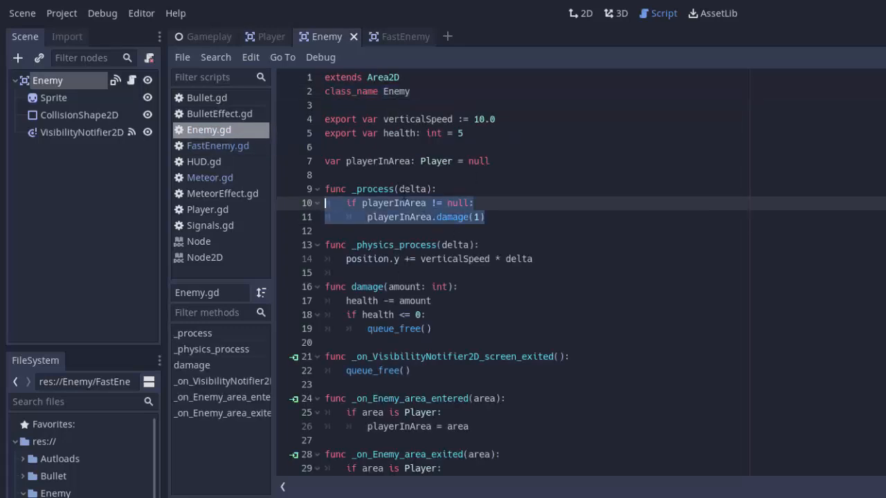
pyautogui.click(217, 145)
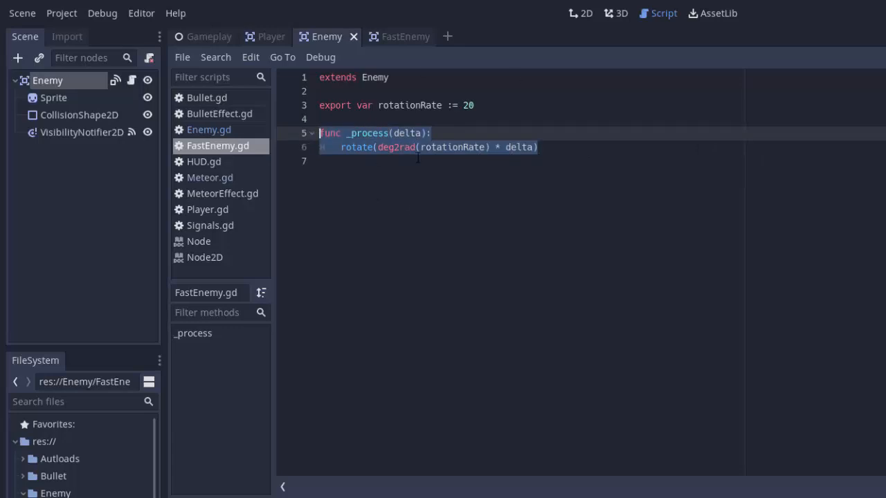
pyautogui.click(209, 130)
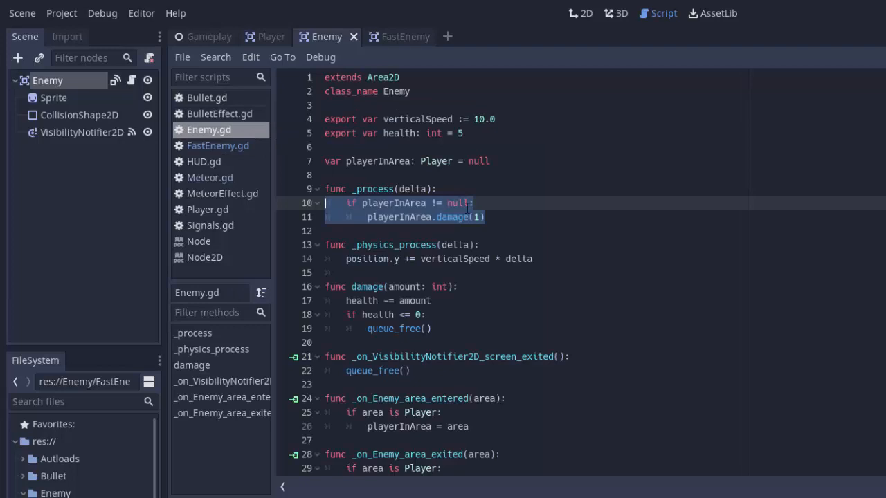
pyautogui.moveTo(218, 145)
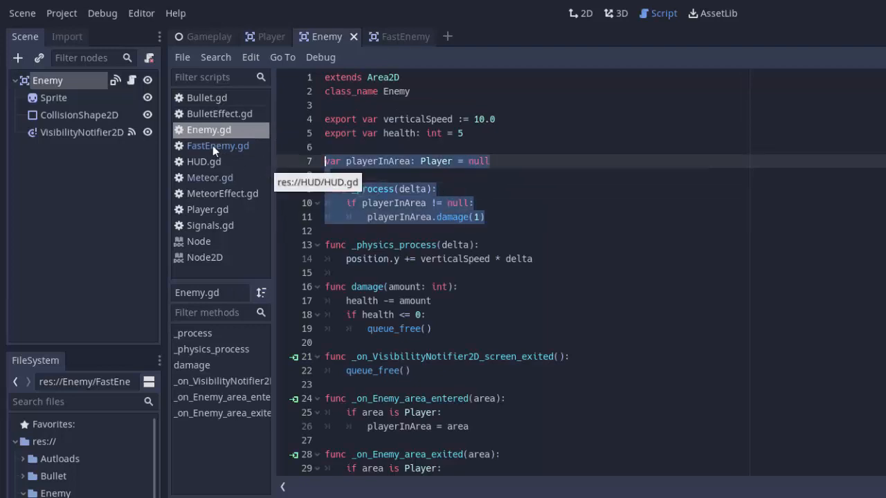
pyautogui.click(218, 145)
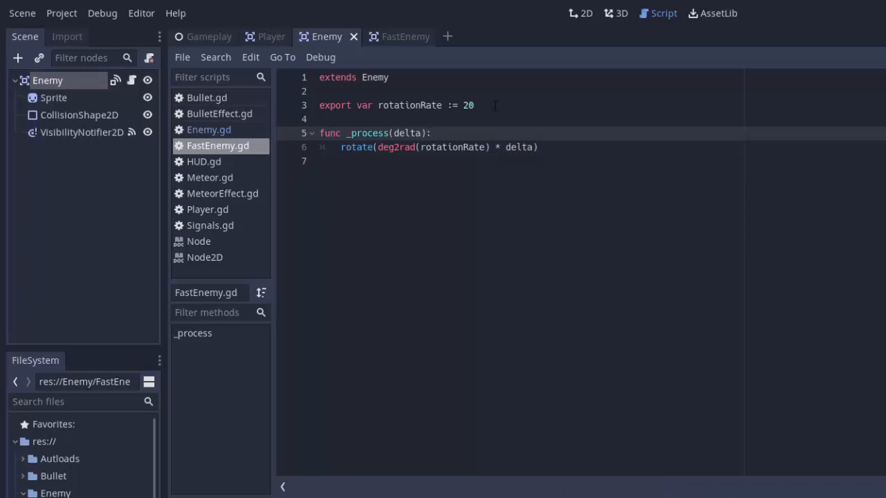
pyautogui.click(432, 133)
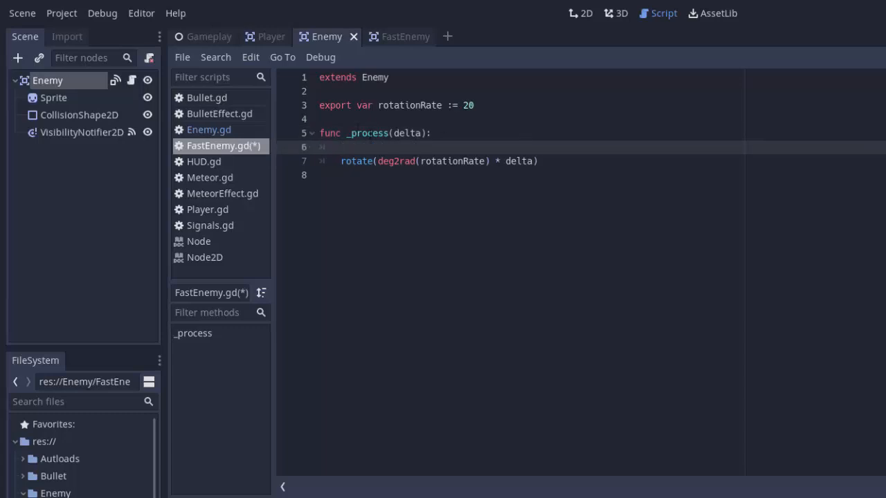
# Step: Try a ._process(delta) parent call in FastEnemy's _process, then delete it again
pyautogui.click(208, 130)
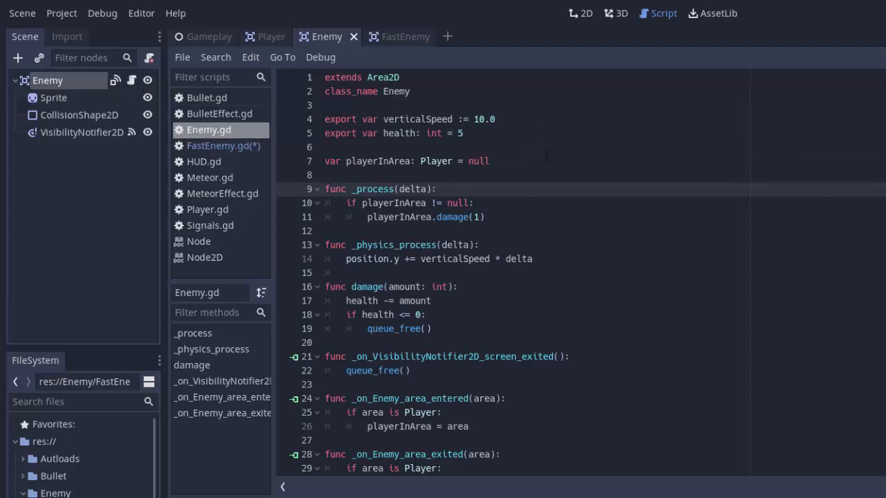
pyautogui.click(219, 146)
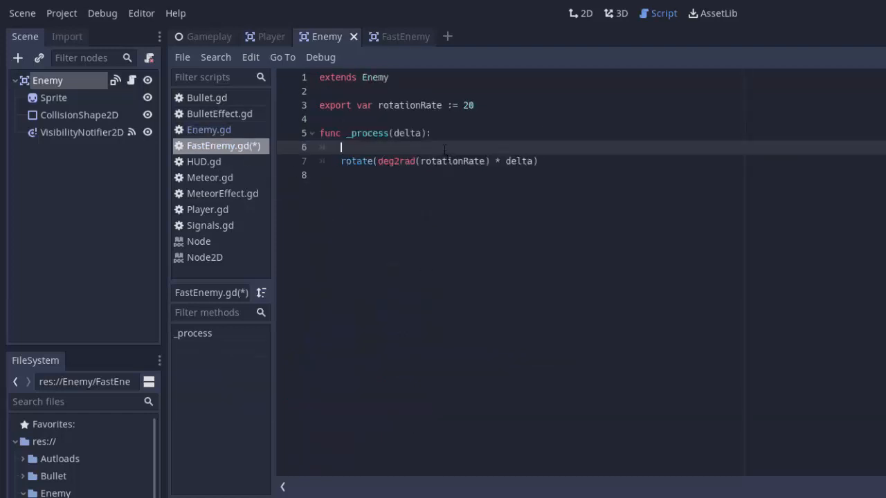
pyautogui.write('._process(delta')
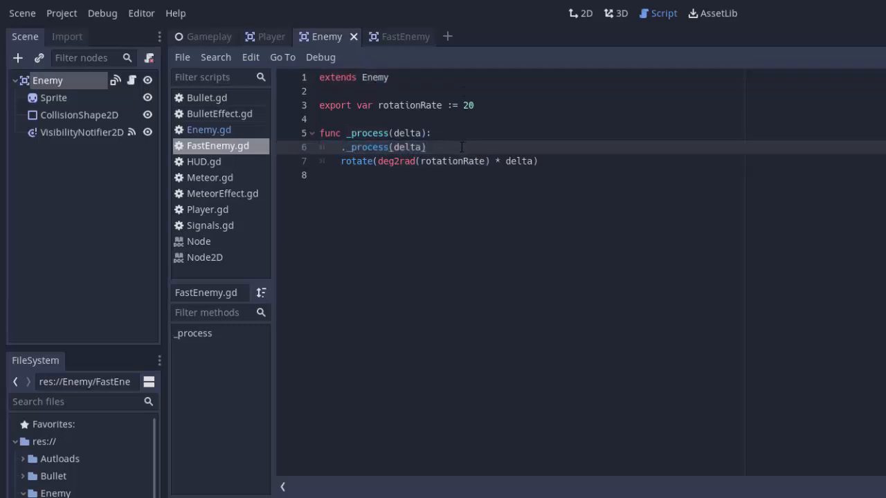
pyautogui.click(208, 129)
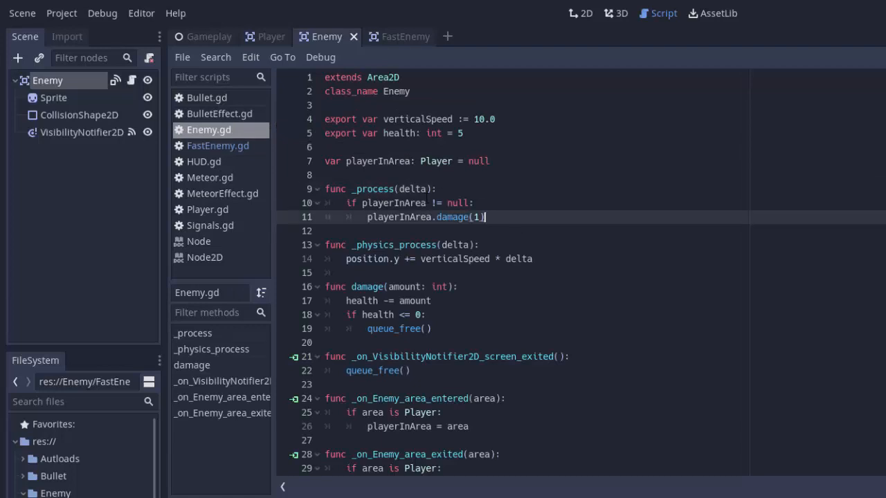
pyautogui.click(218, 146)
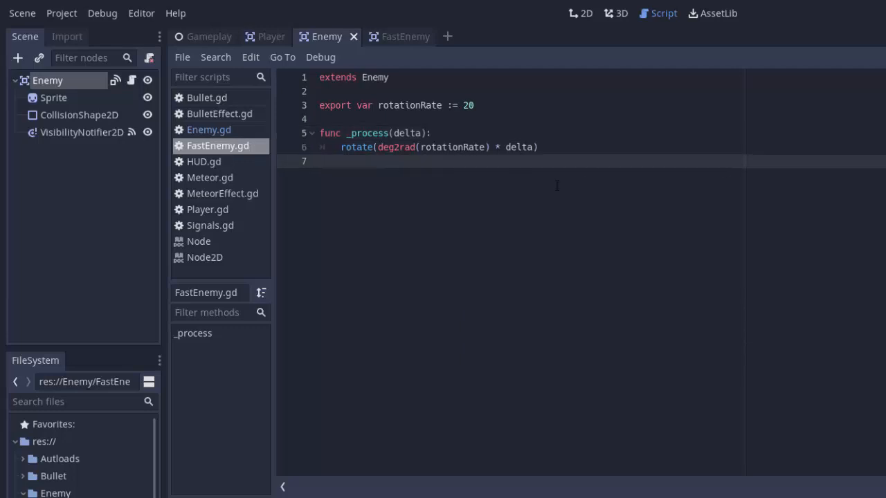
pyautogui.click(319, 161)
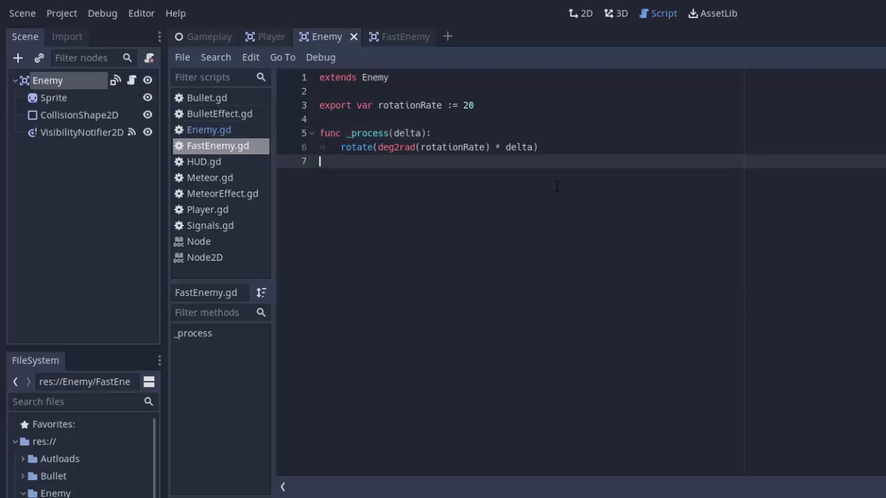
# Step: Play-test the Gameplay scene with the FastEnemy placed, then close the game
pyautogui.click(209, 36)
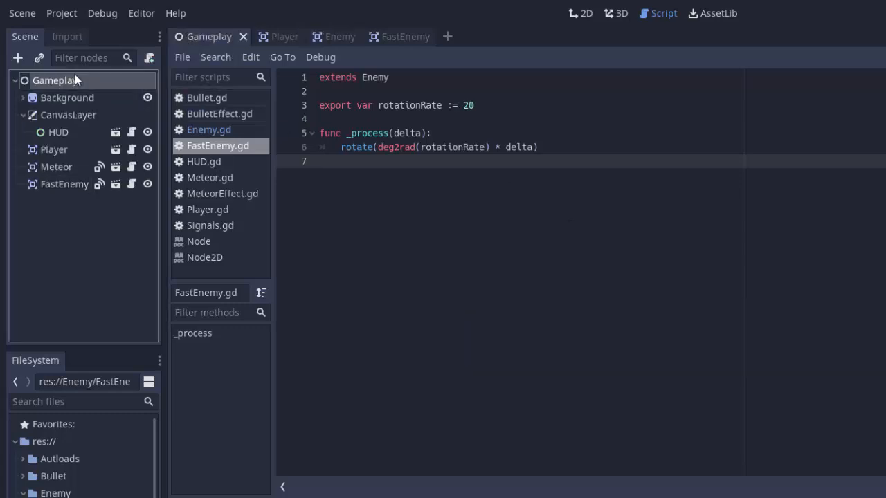
pyautogui.click(580, 13)
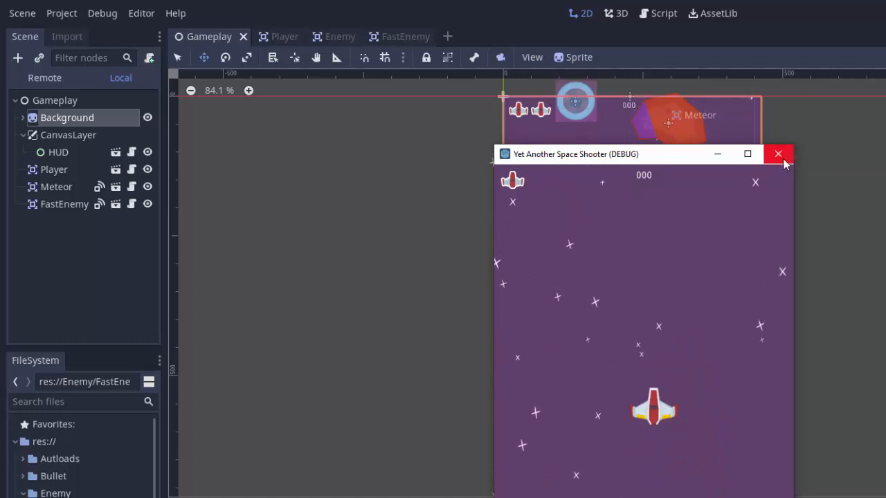
pyautogui.click(778, 154)
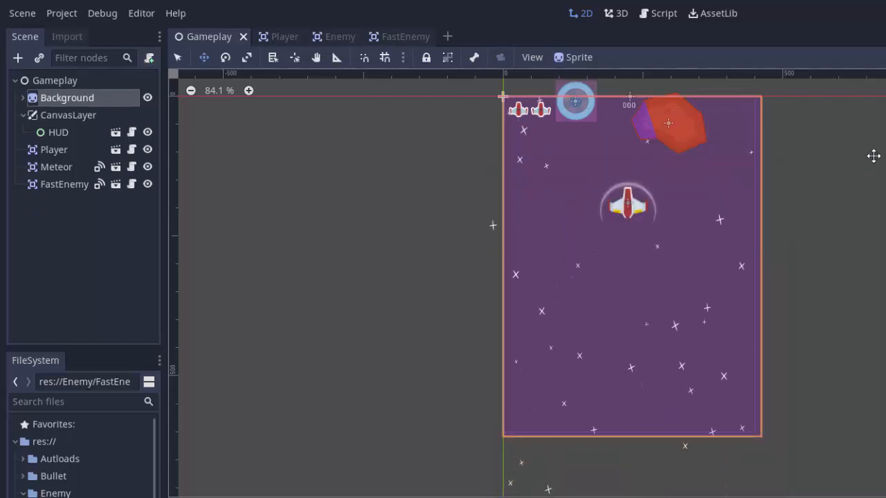